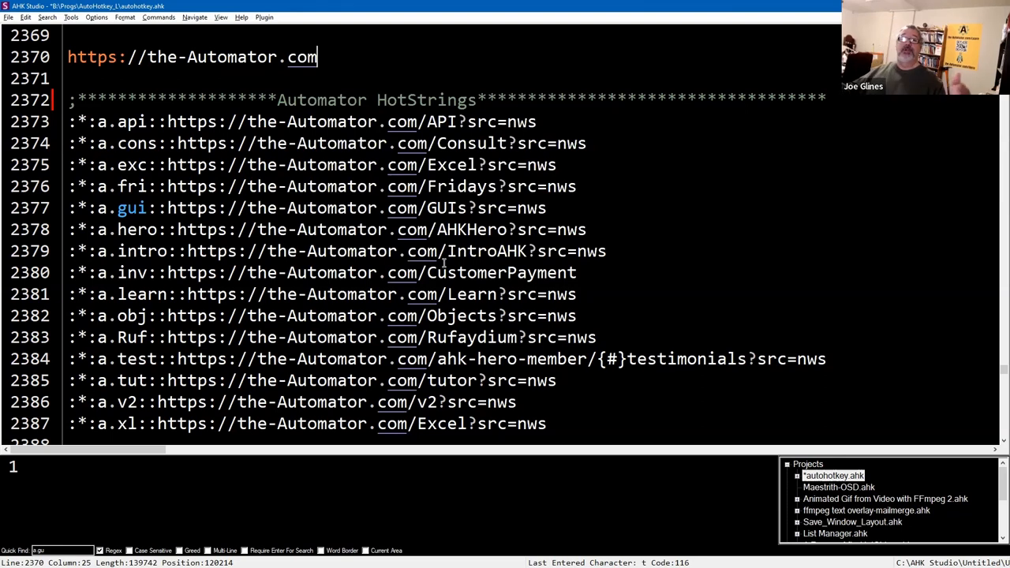
- Append /API?src=nws to the test URL on line 2370 above the Automator hotstrings
type("/")
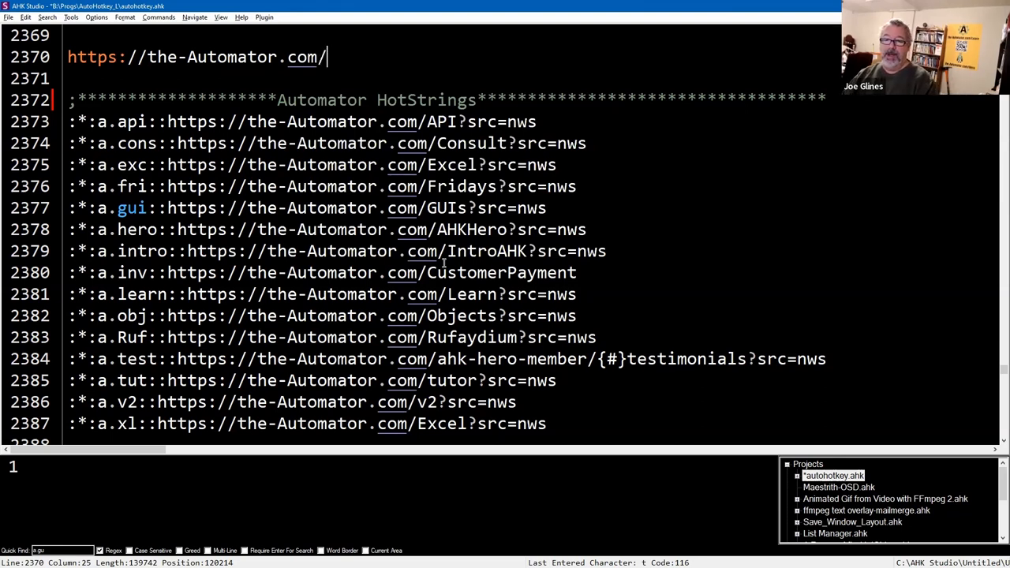
type("API")
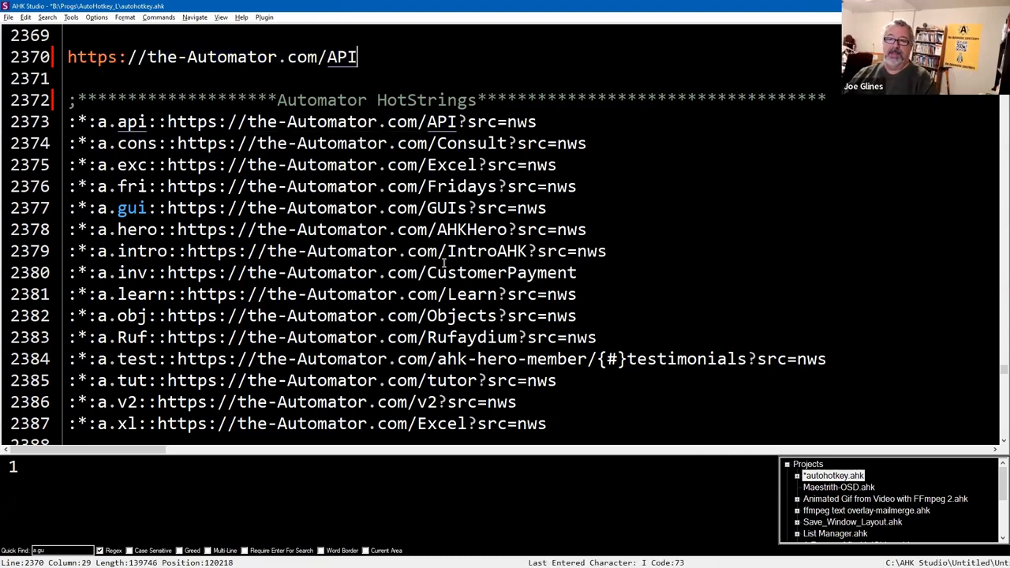
type("?src")
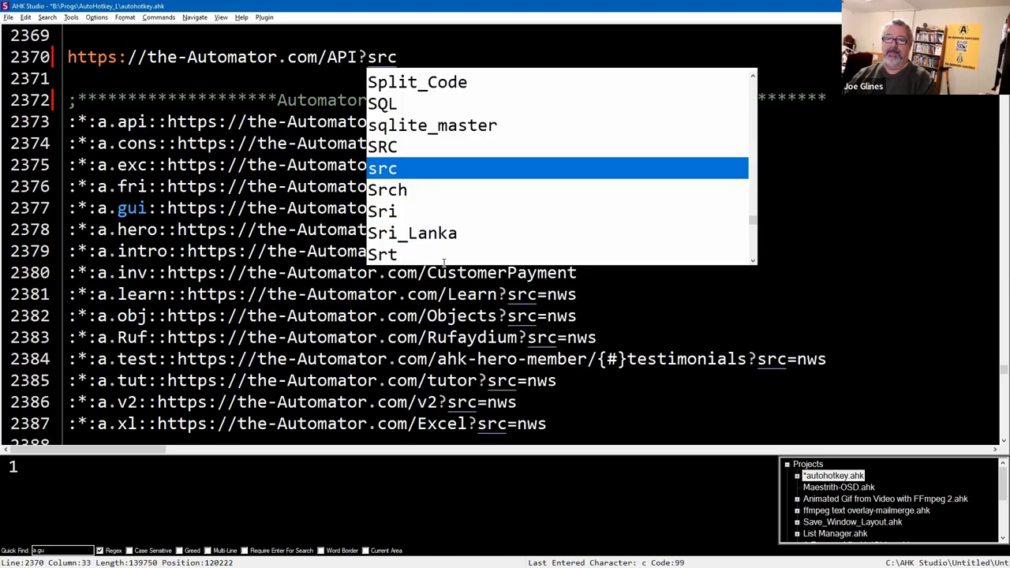
type("=nws")
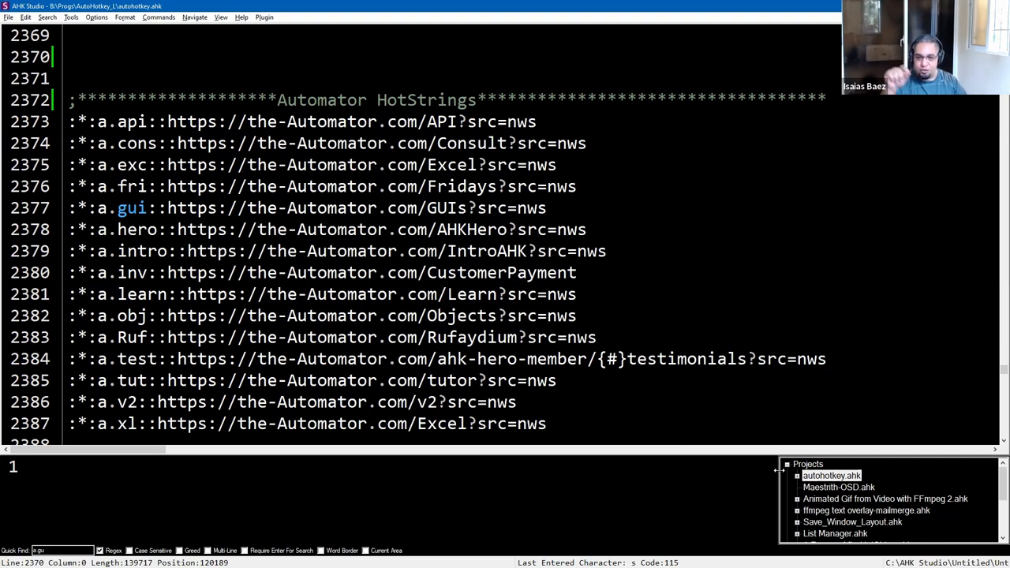
- Open the 1-RemoveAfterHotString.ahk script from the Projects panel
scroll("down", 3)
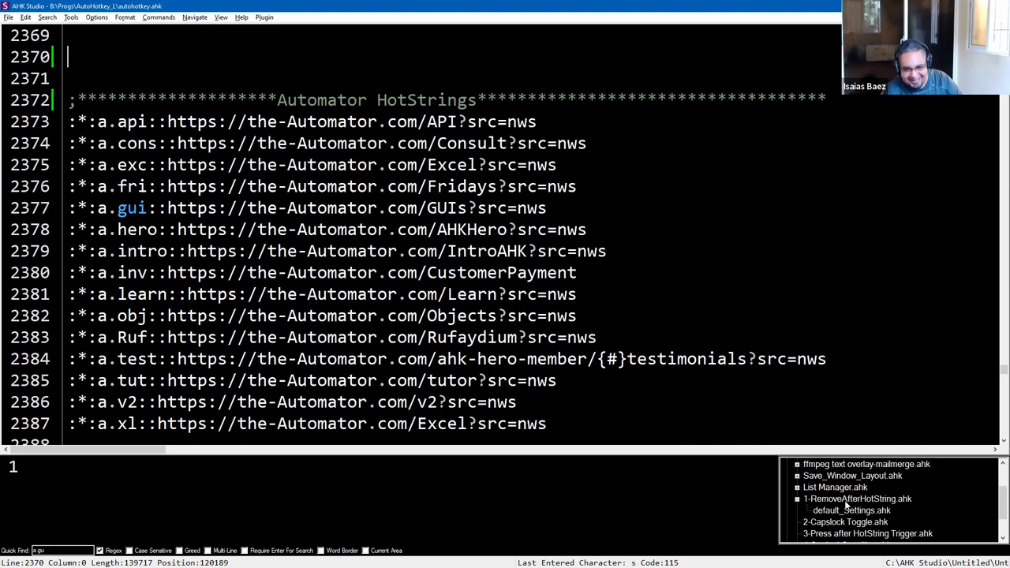
left_click(857, 499)
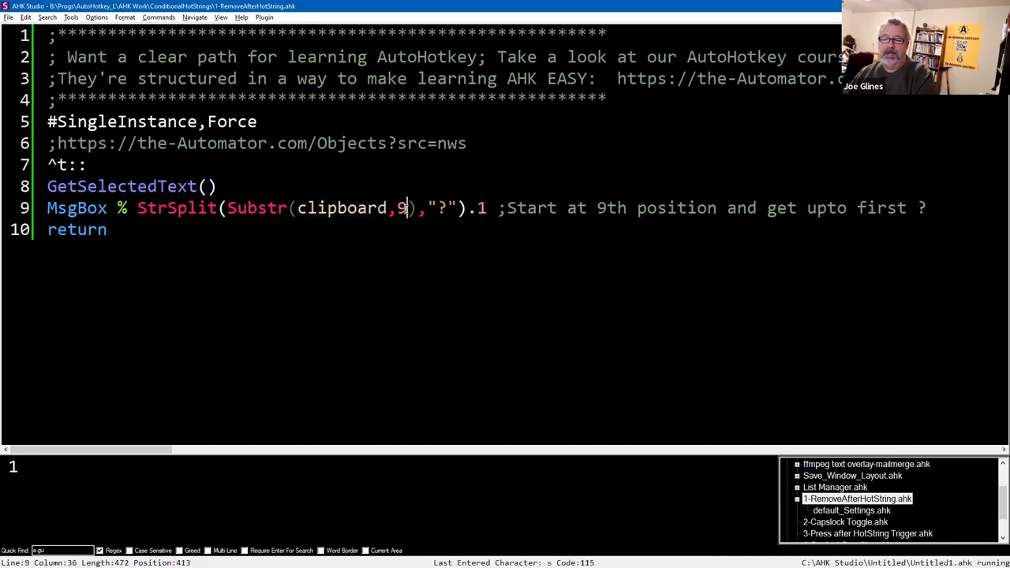
left_click(135, 143)
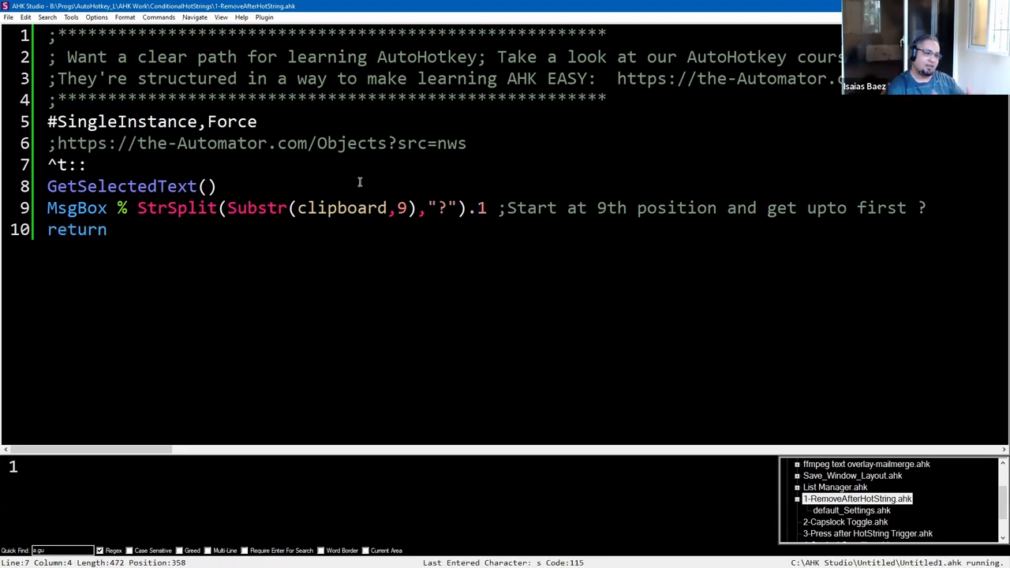
- Run the hotkey on the line 6 URL and dismiss the 'the-Automator.com/Objects' message
left_click(58, 143)
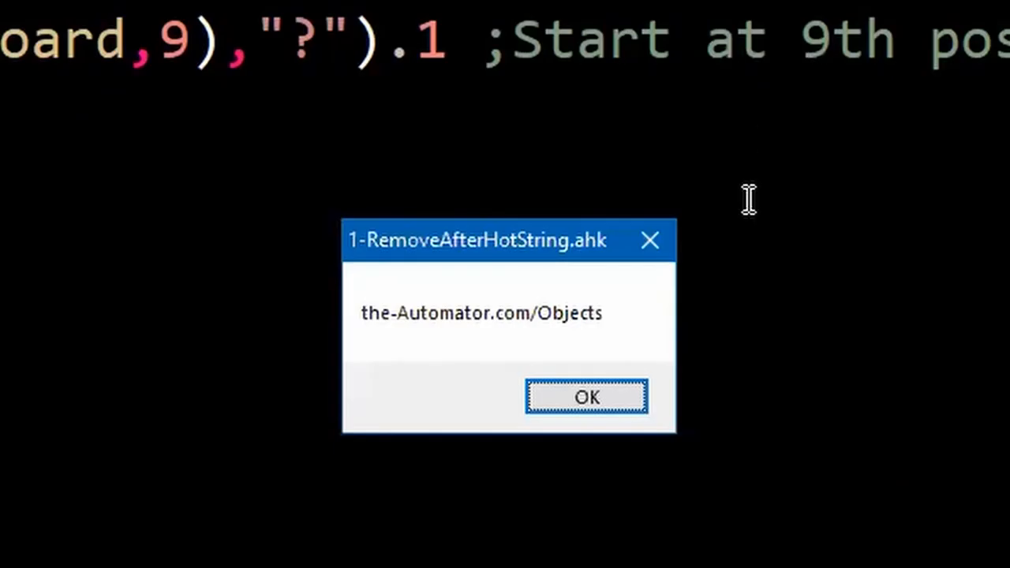
mouse_move(548, 332)
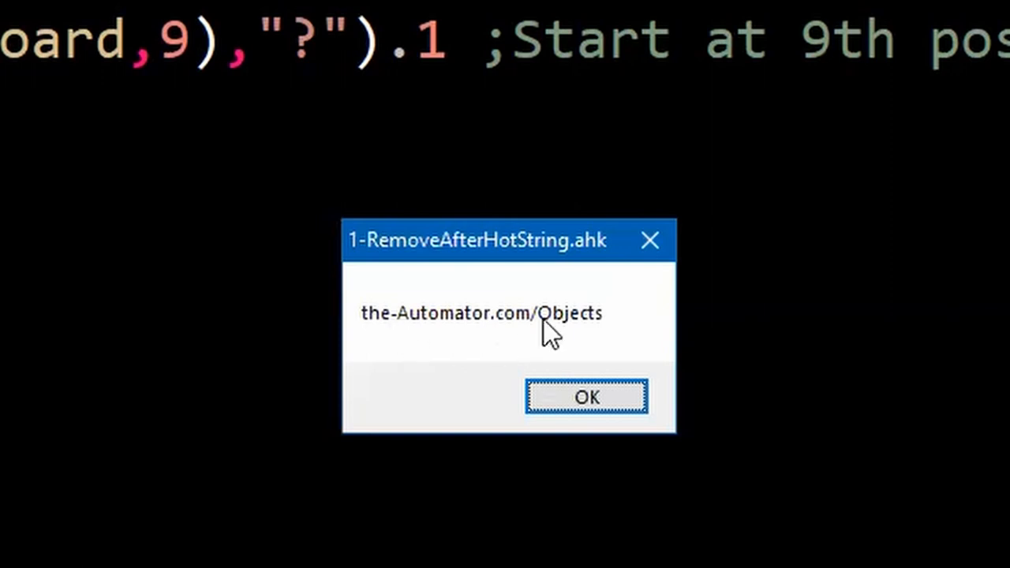
mouse_move(558, 331)
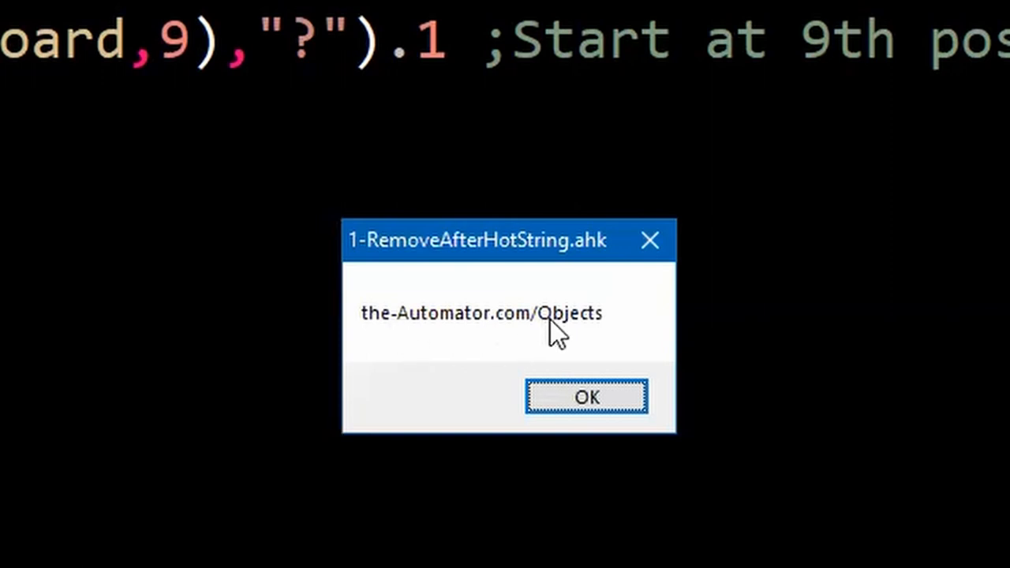
mouse_move(564, 315)
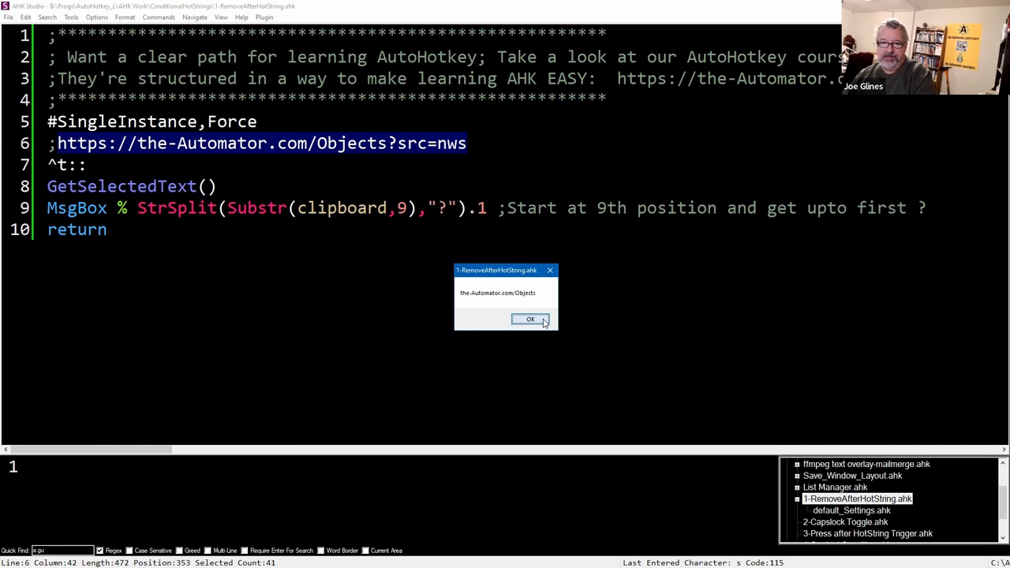
left_click(530, 319)
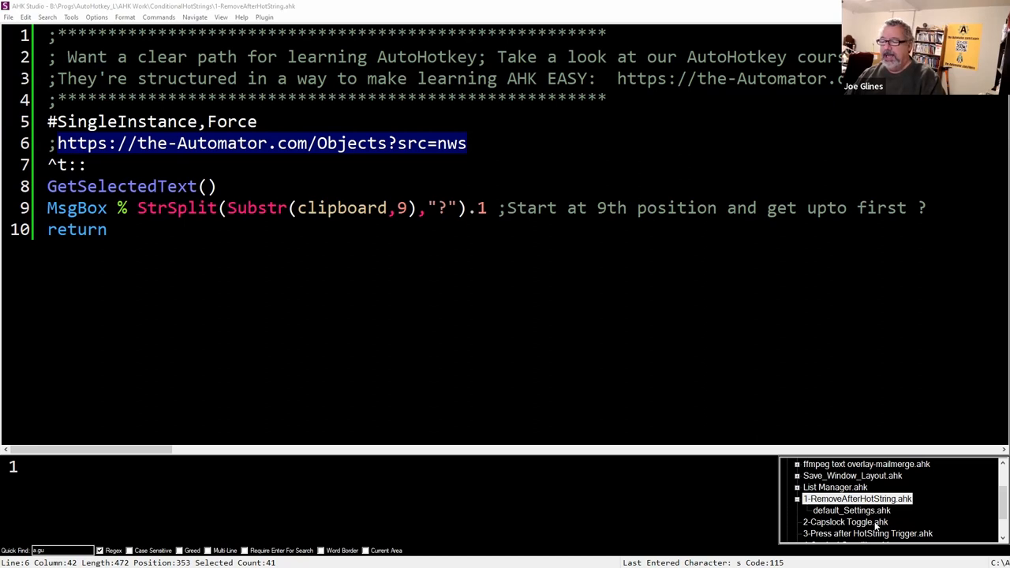
- Open the 2-Capslock Toggle.ahk script from the Projects panel
left_click(844, 522)
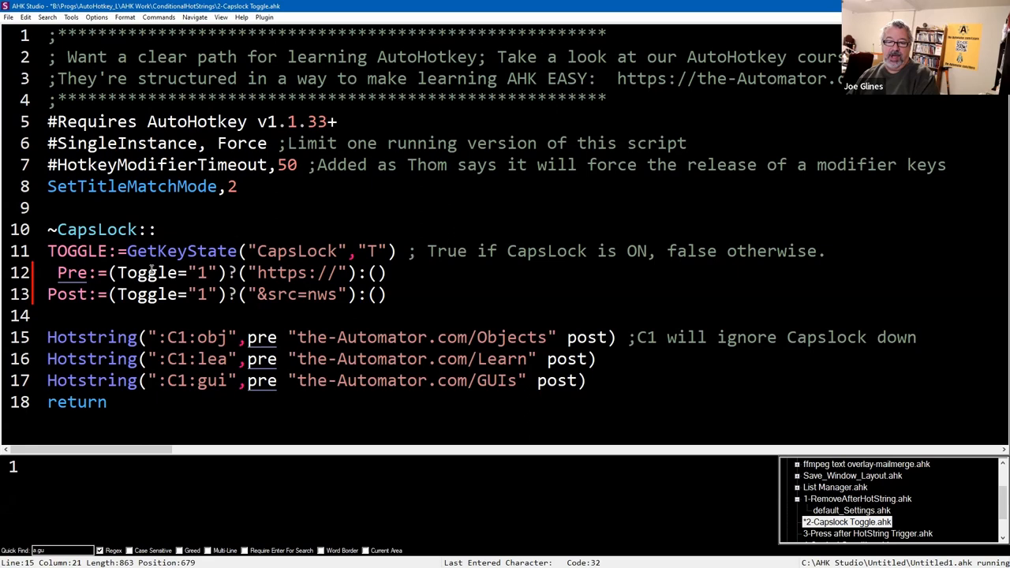
- Join the Post assignment onto line 12 after the Pre assignment with a comma
type(",")
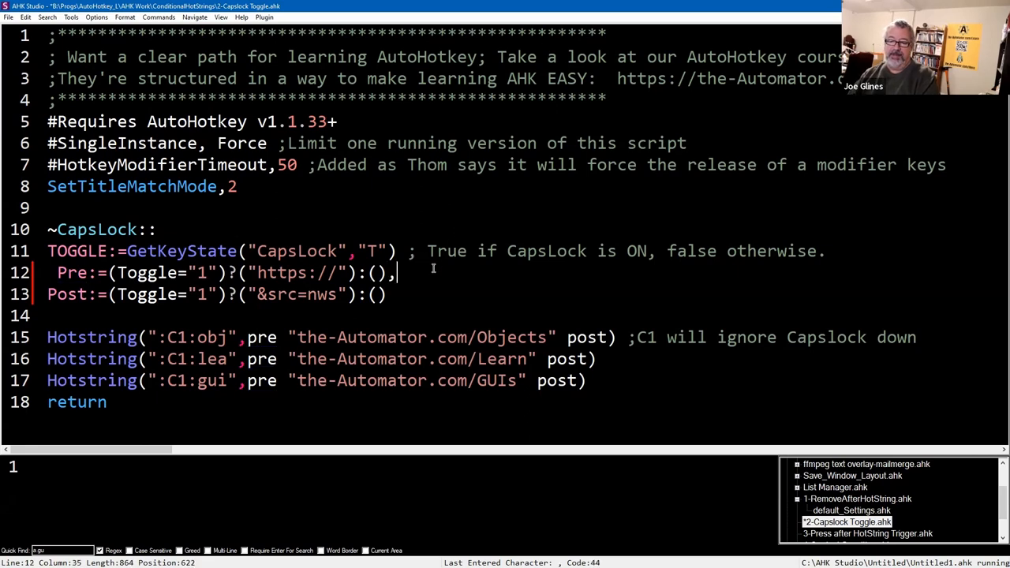
key("Delete")
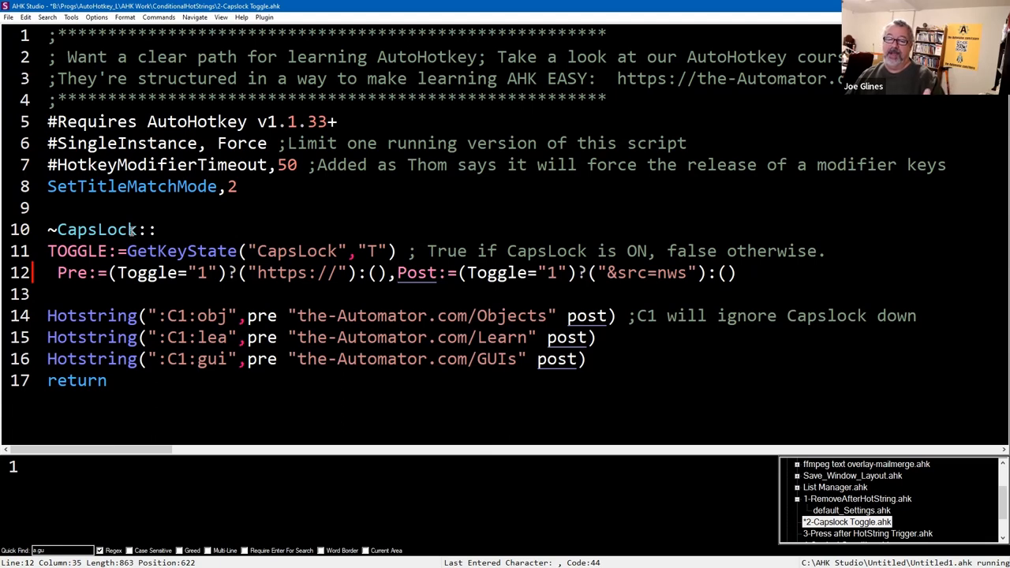
mouse_move(156, 205)
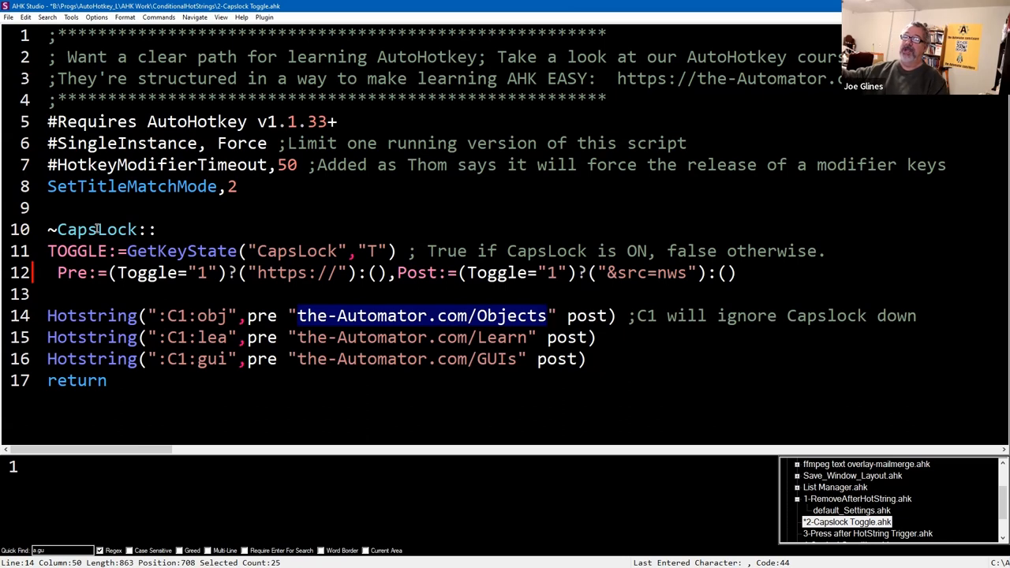
left_click(547, 315)
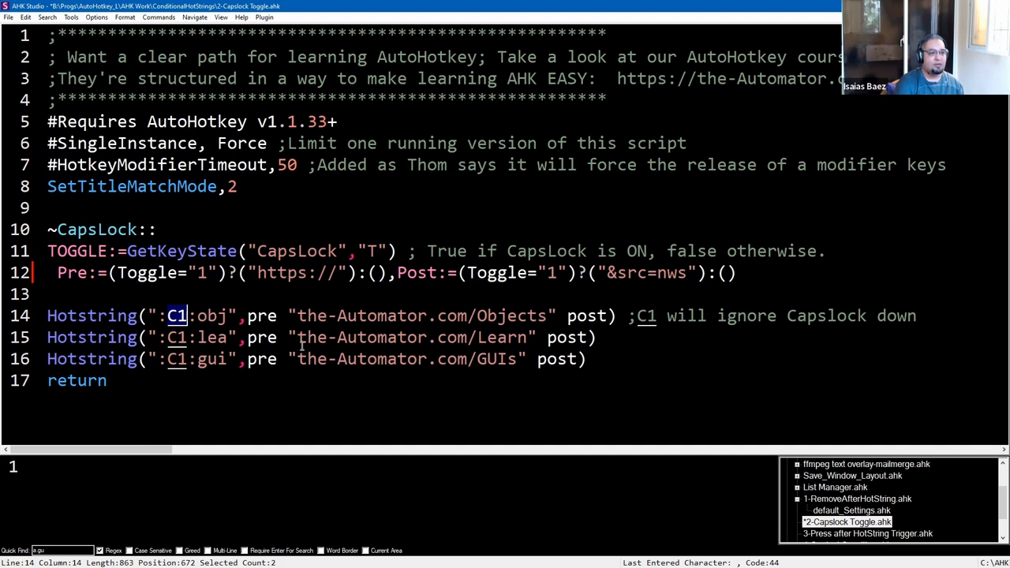
mouse_move(308, 349)
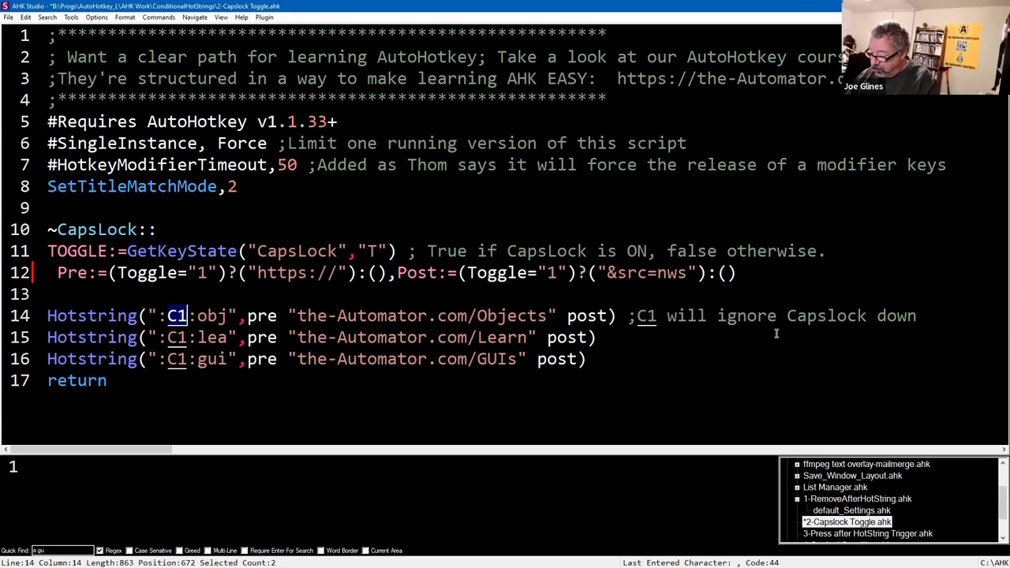
mouse_move(774, 330)
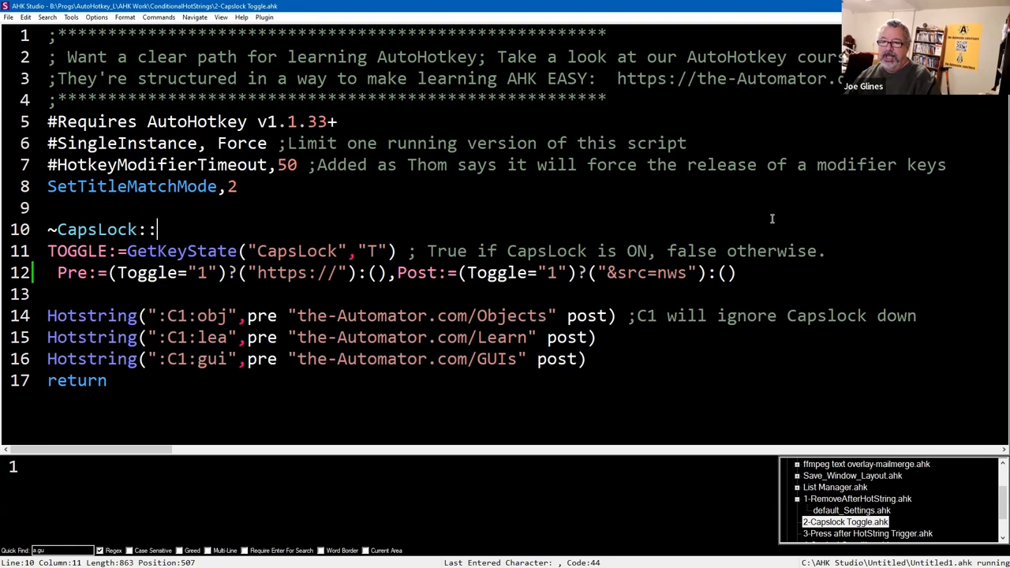
mouse_move(774, 217)
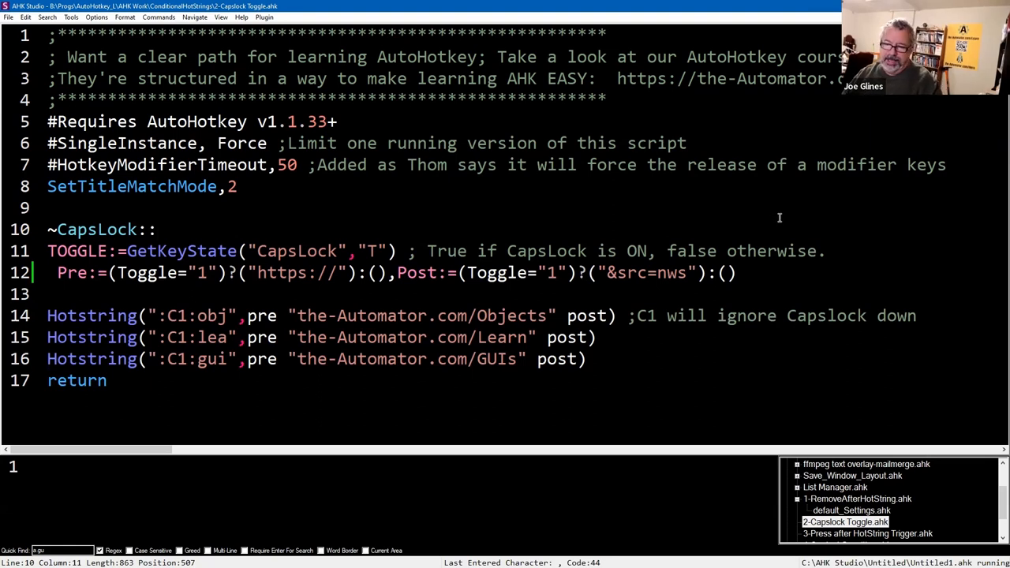
- Open the 3-Press after HotString Trigger script from the project explorer
left_click(866, 533)
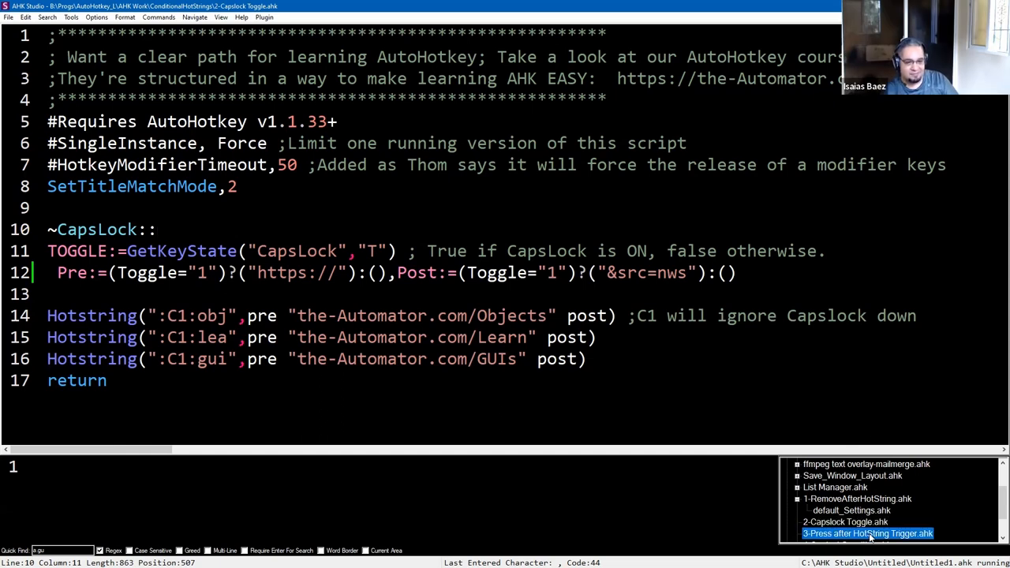
left_click(868, 534)
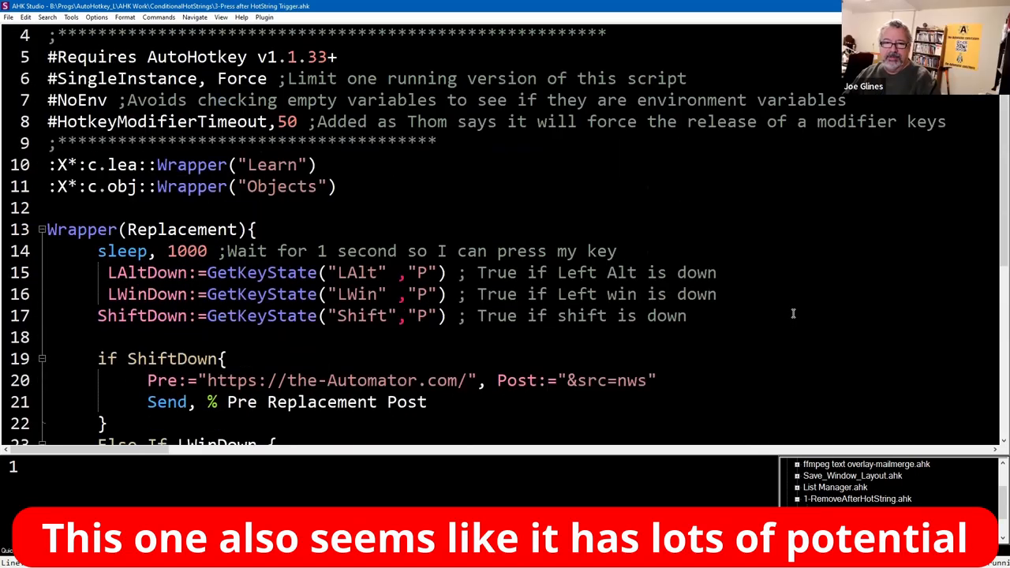
scroll("down", 3)
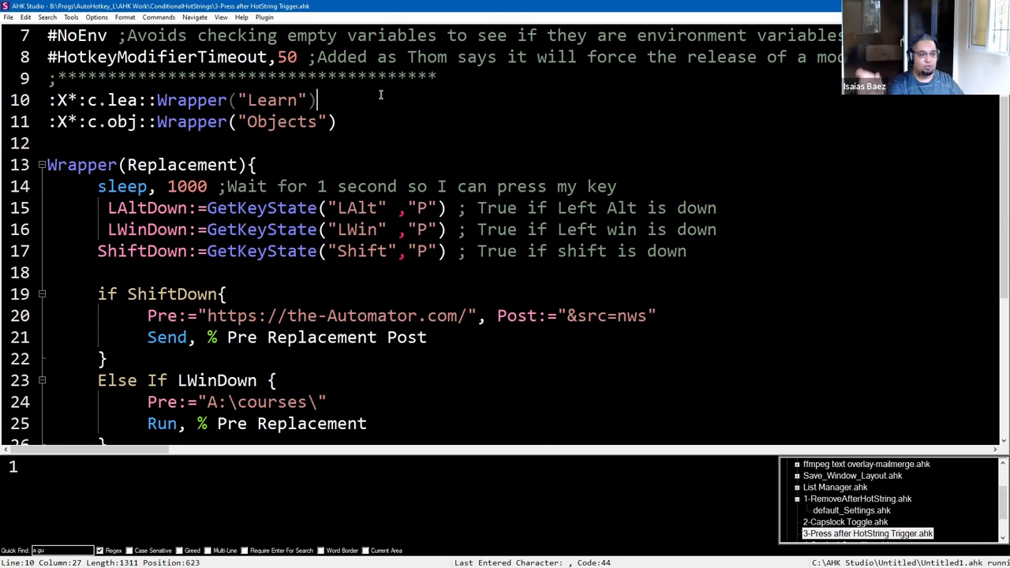
mouse_move(398, 140)
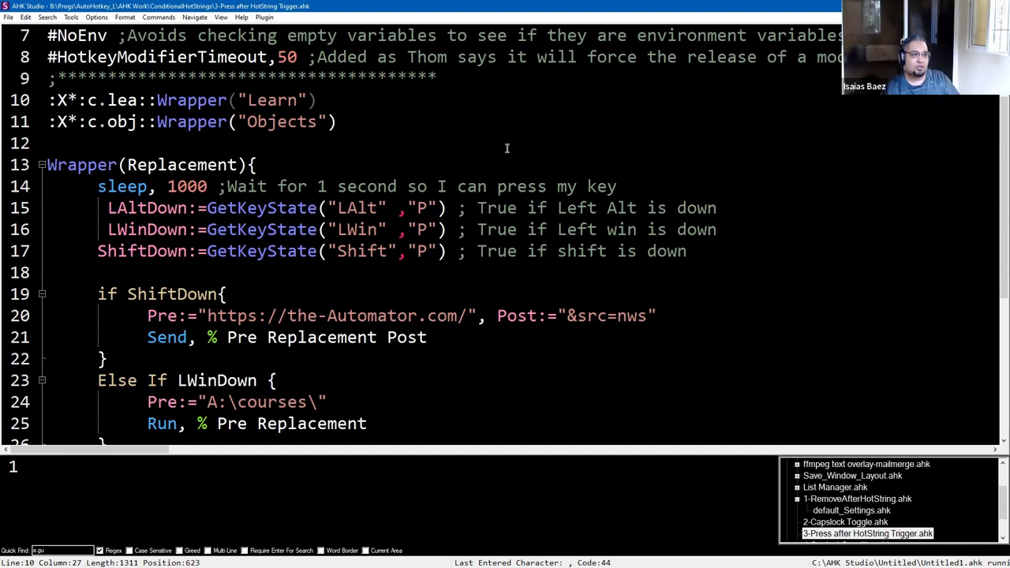
mouse_move(499, 136)
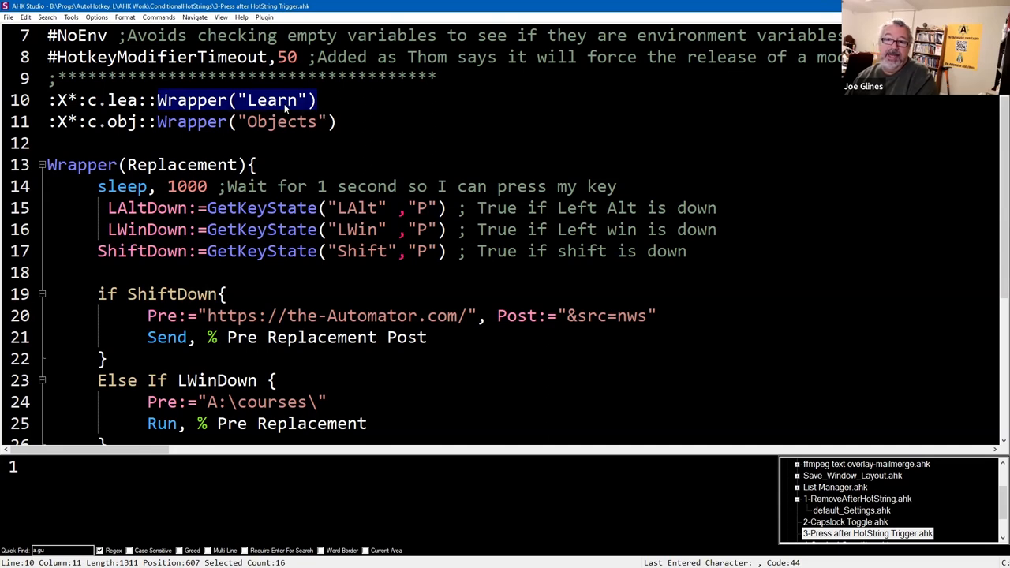
mouse_move(293, 135)
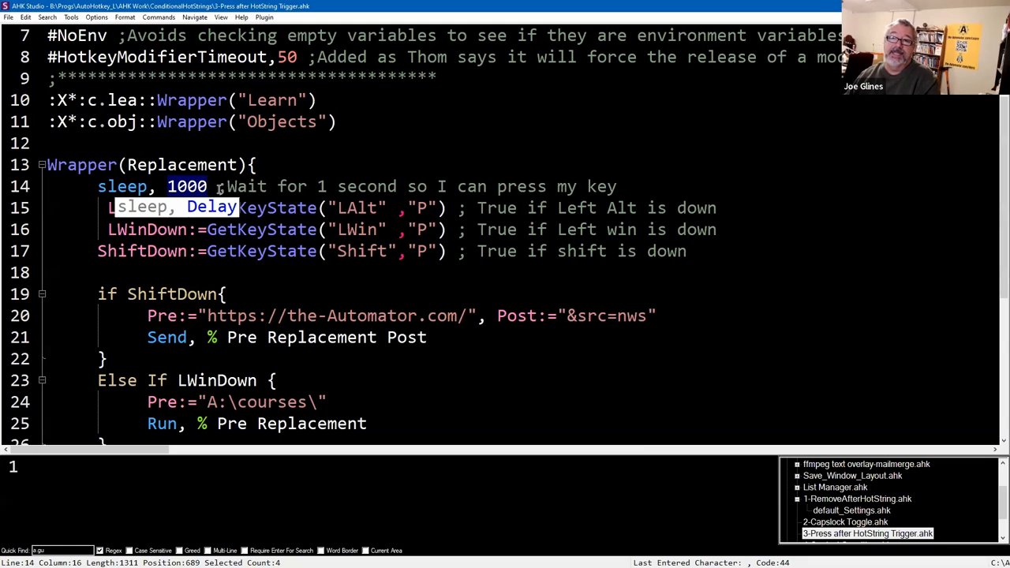
mouse_move(220, 189)
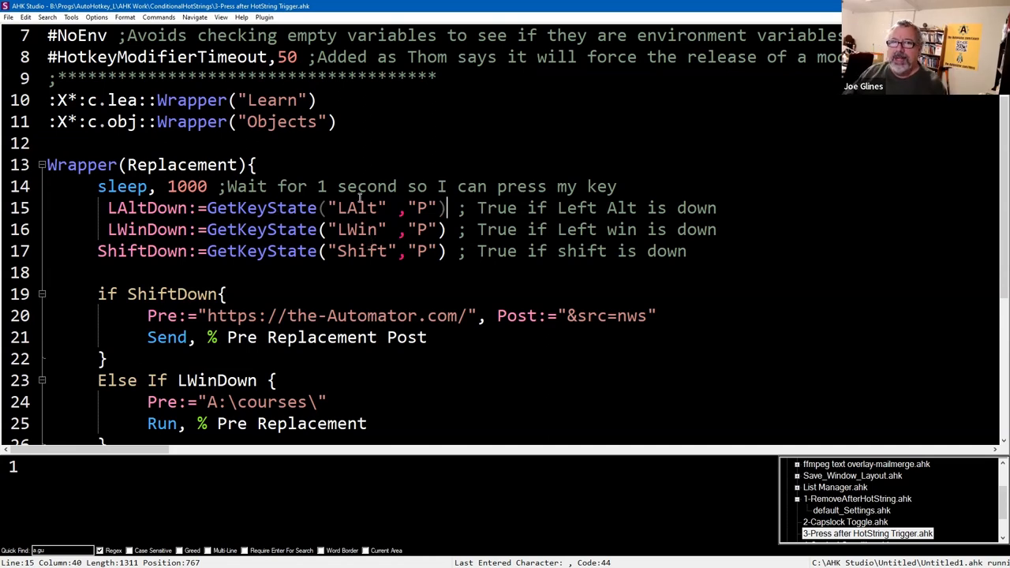
mouse_move(90, 214)
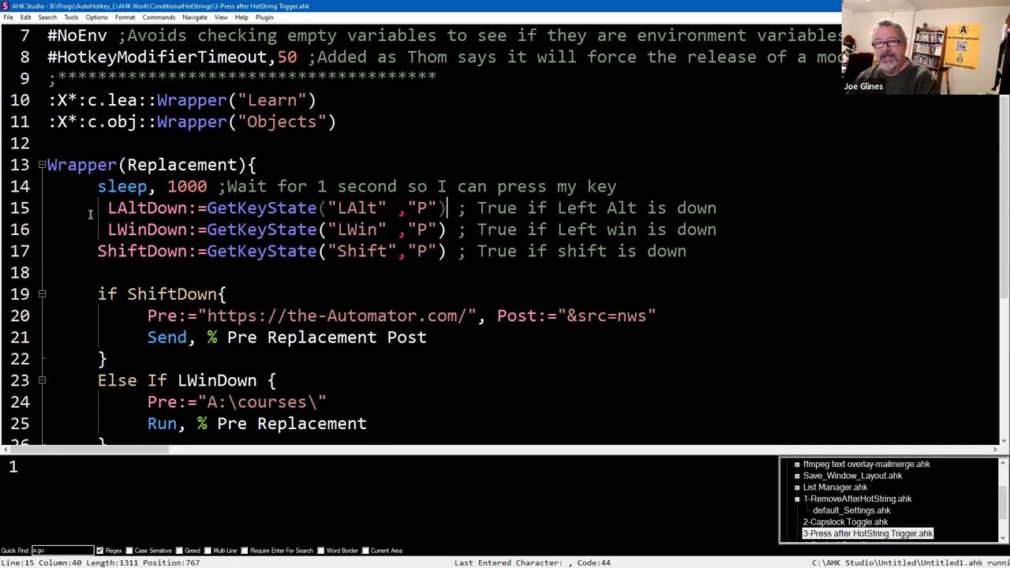
double_click(125, 208)
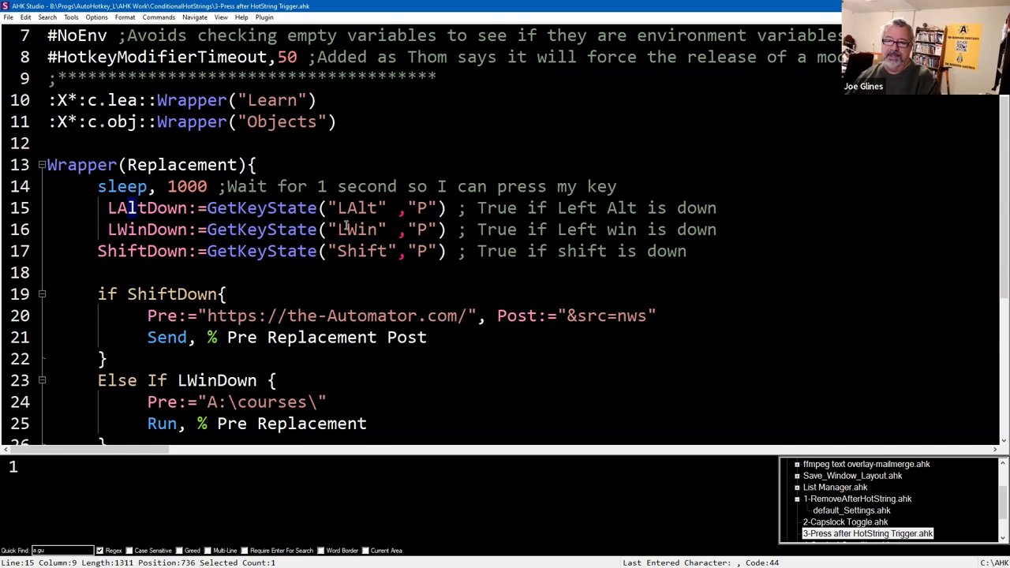
scroll("down", 3)
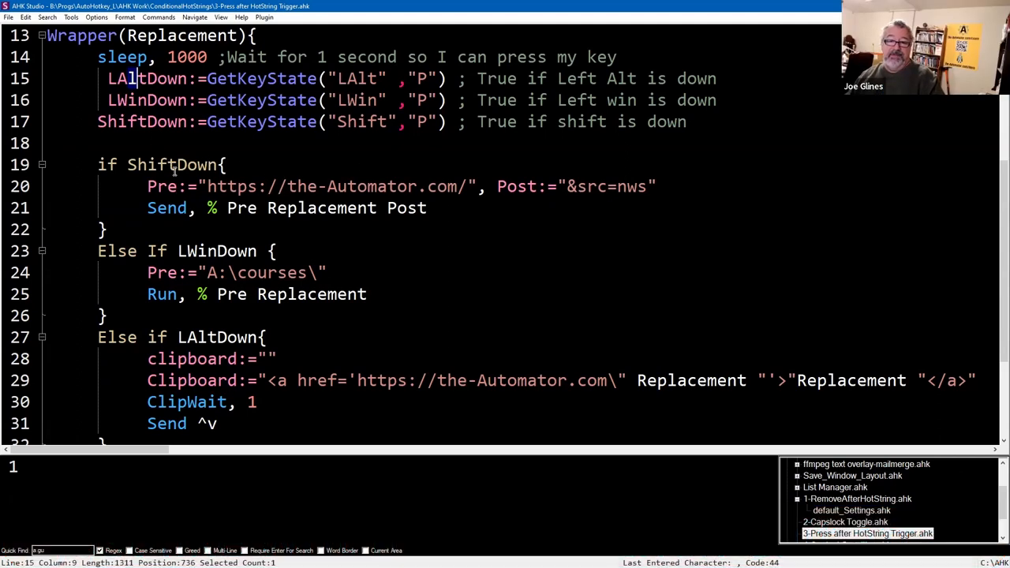
double_click(172, 164)
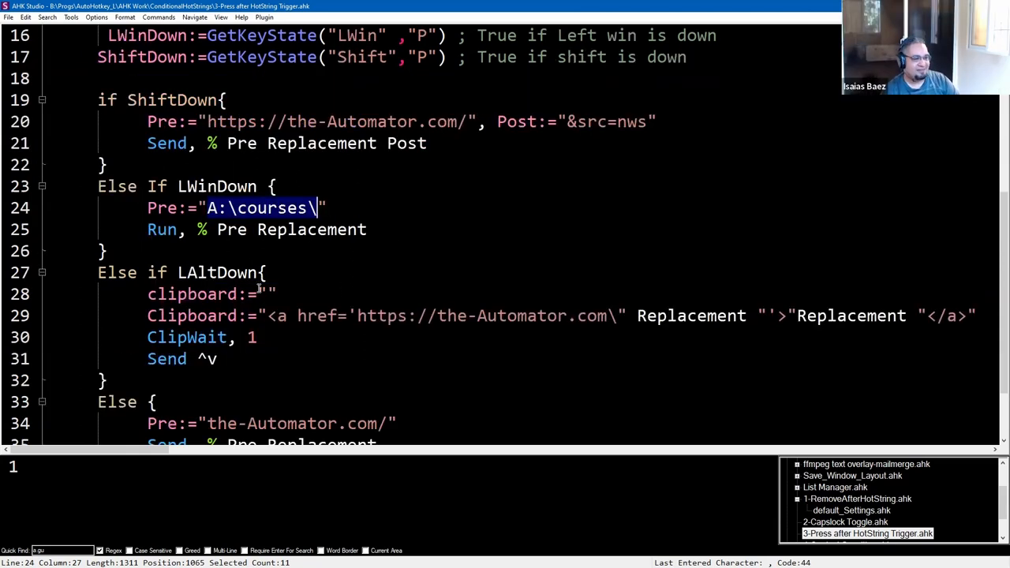
mouse_move(815, 342)
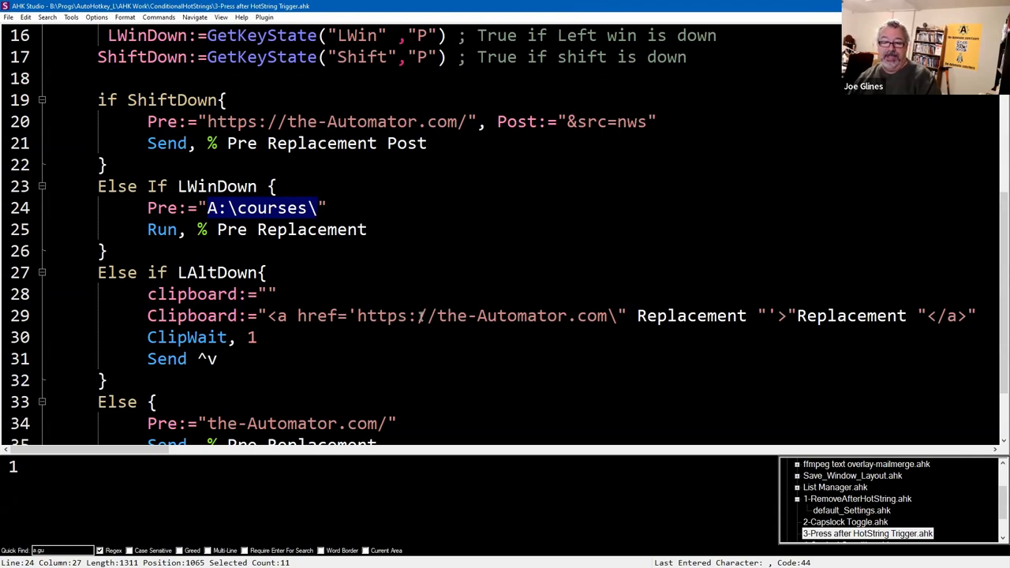
left_click(217, 359)
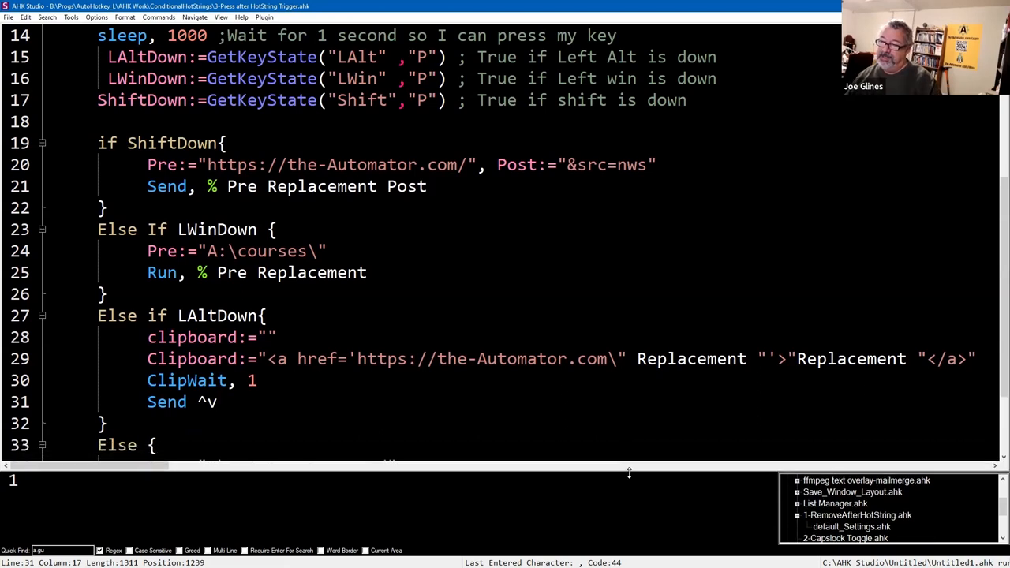
scroll("up", 3)
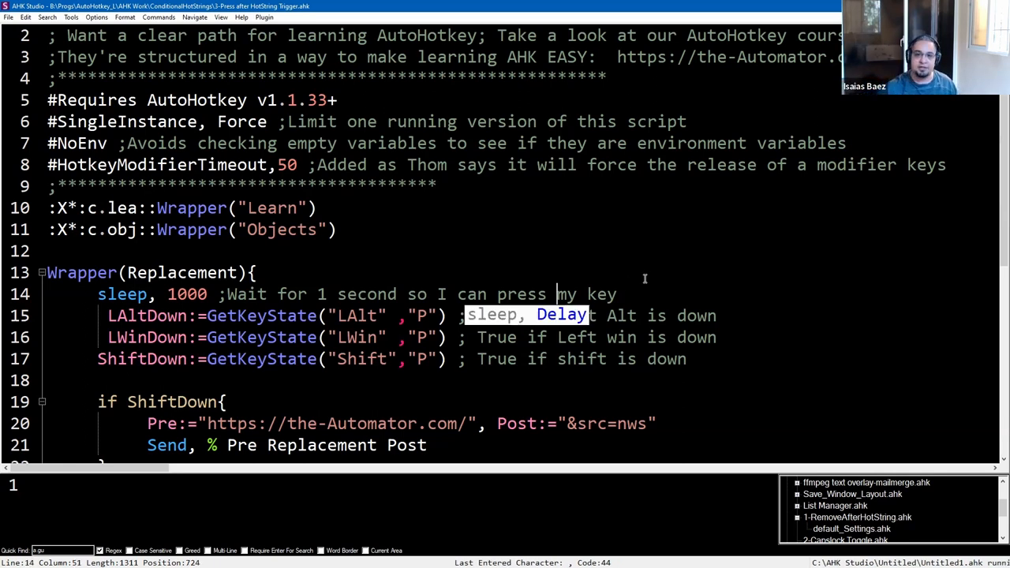
scroll("down", 3)
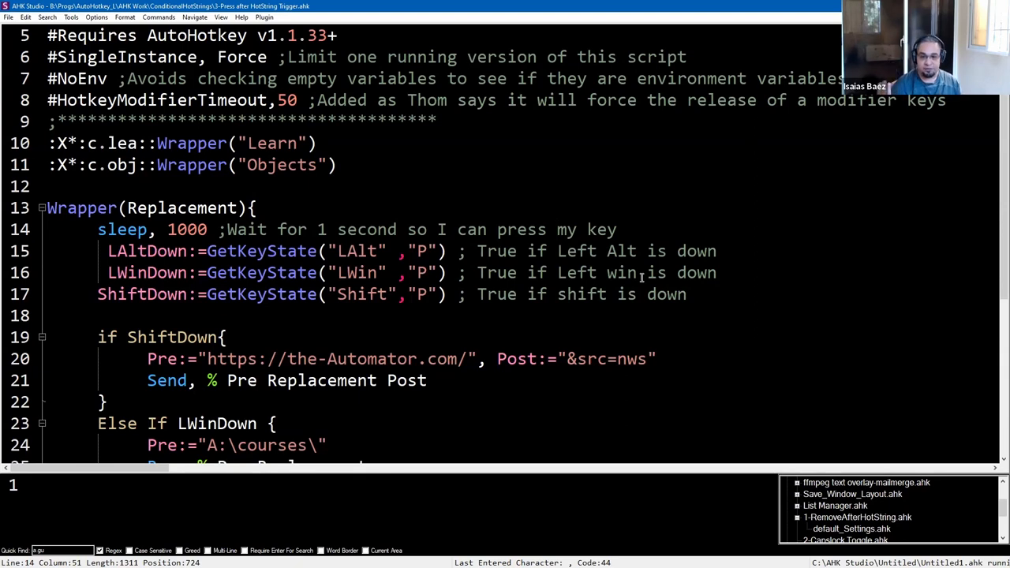
left_click(556, 230)
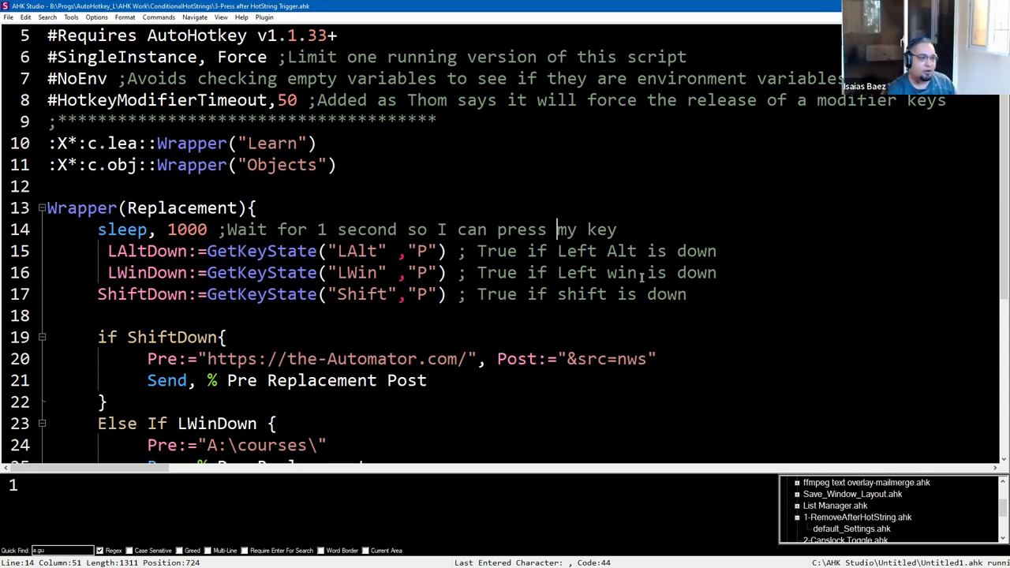
mouse_move(591, 430)
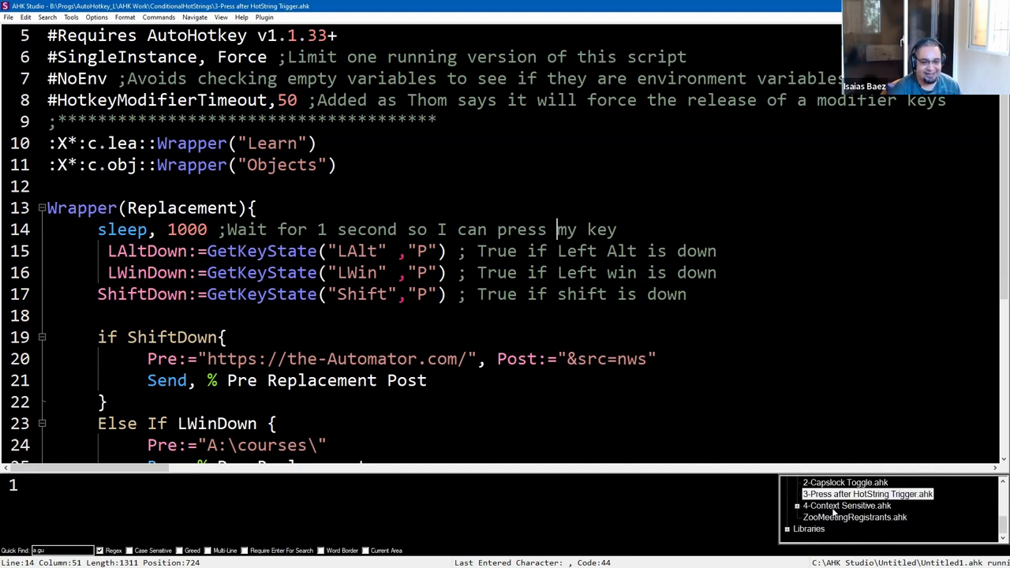
- Open 4-Context Sensitive.ahk and select the 'YouTube Thumbnail - Google Chrome' window title
left_click(846, 505)
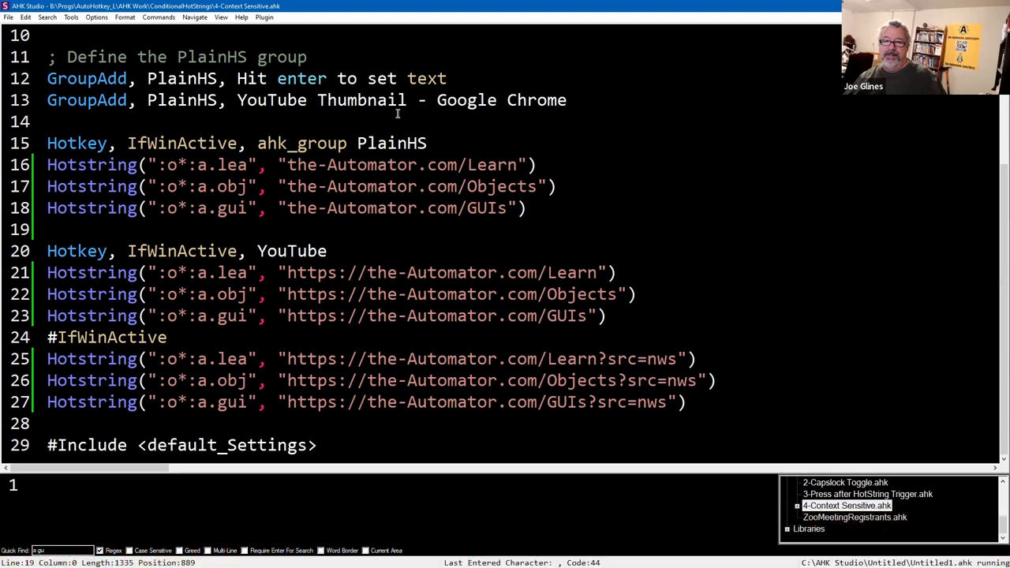
mouse_move(247, 186)
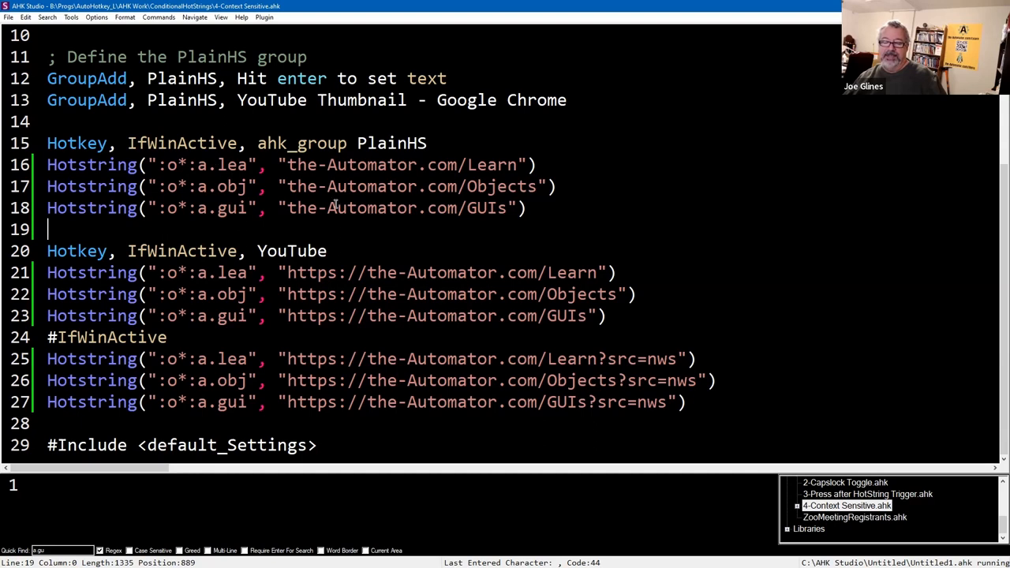
left_click(299, 251)
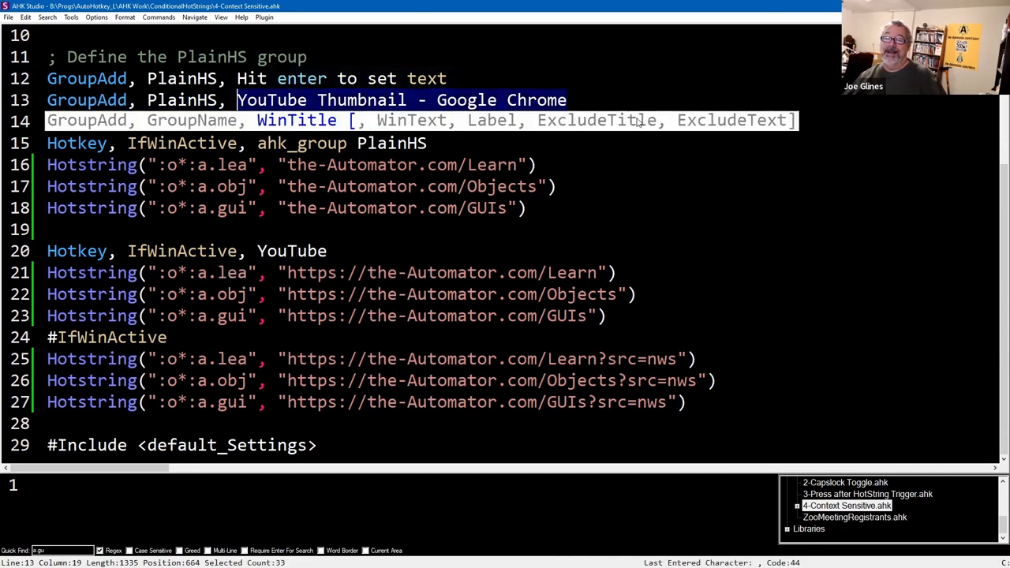
- Add a ';Canva' comment after the YouTube Thumbnail GroupAdd line
type("l")
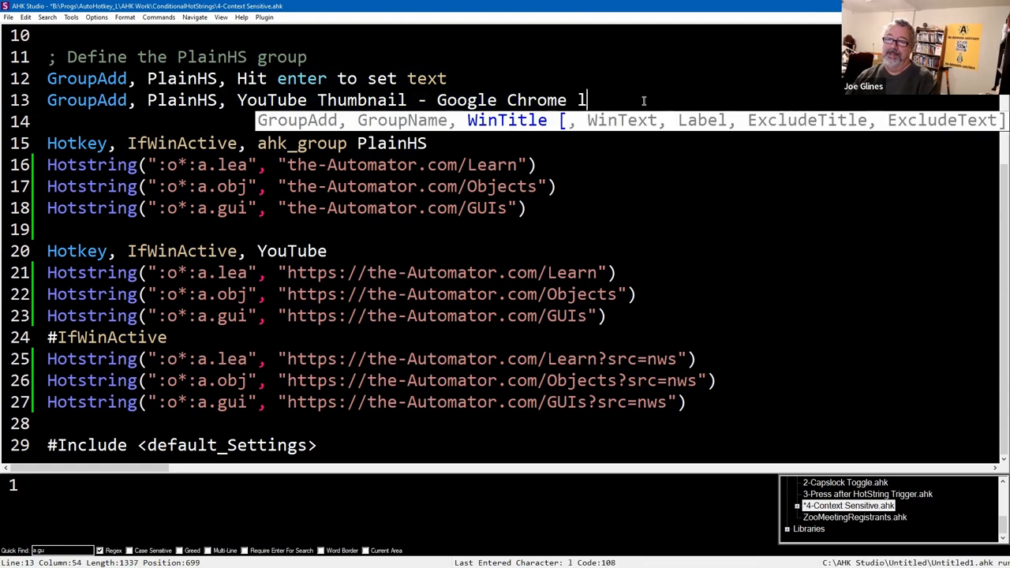
type(";Canva")
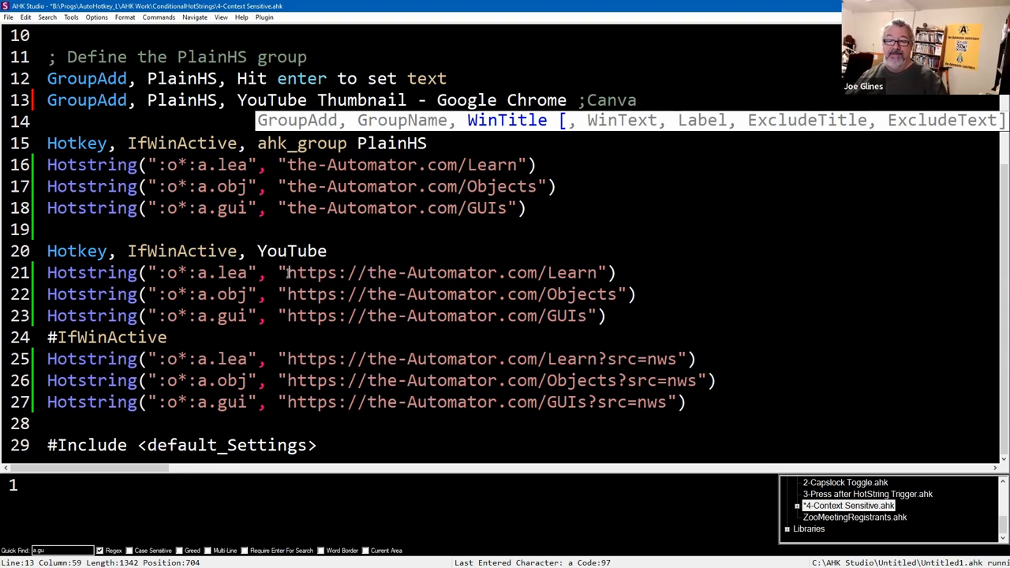
double_click(326, 272)
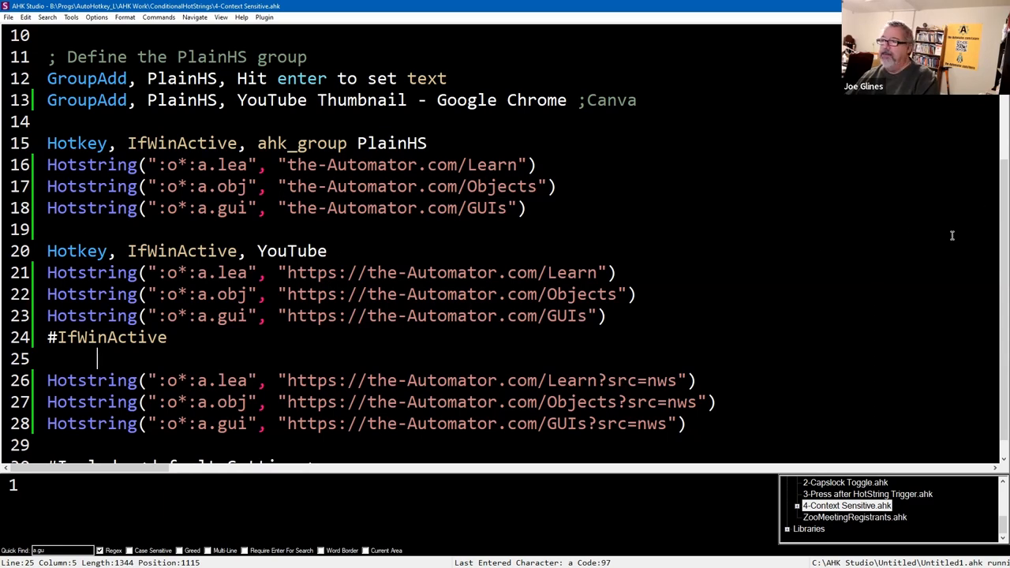
mouse_move(705, 431)
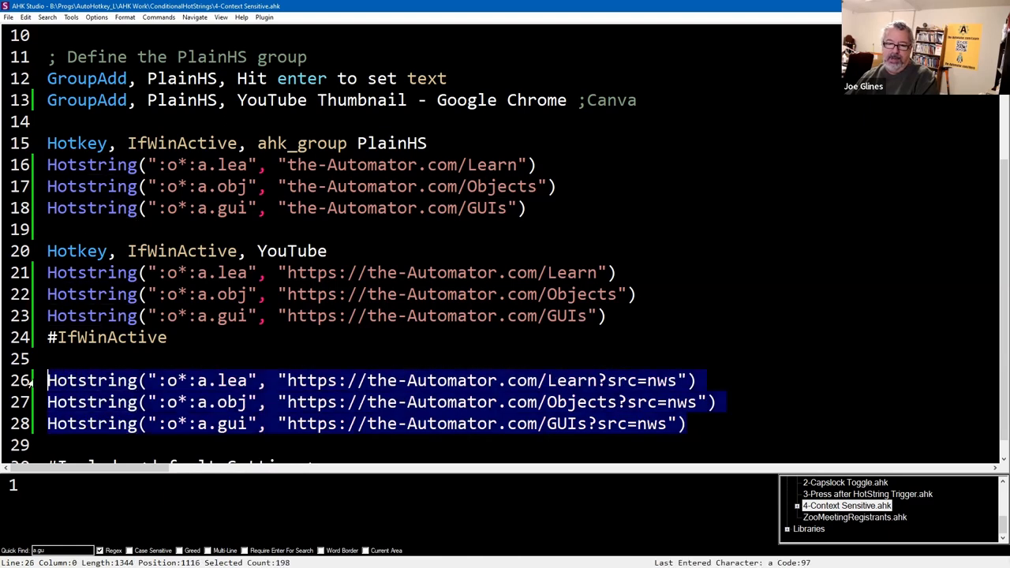
- Clear the selection on the three nws hotstring lines in the editor
left_click(447, 380)
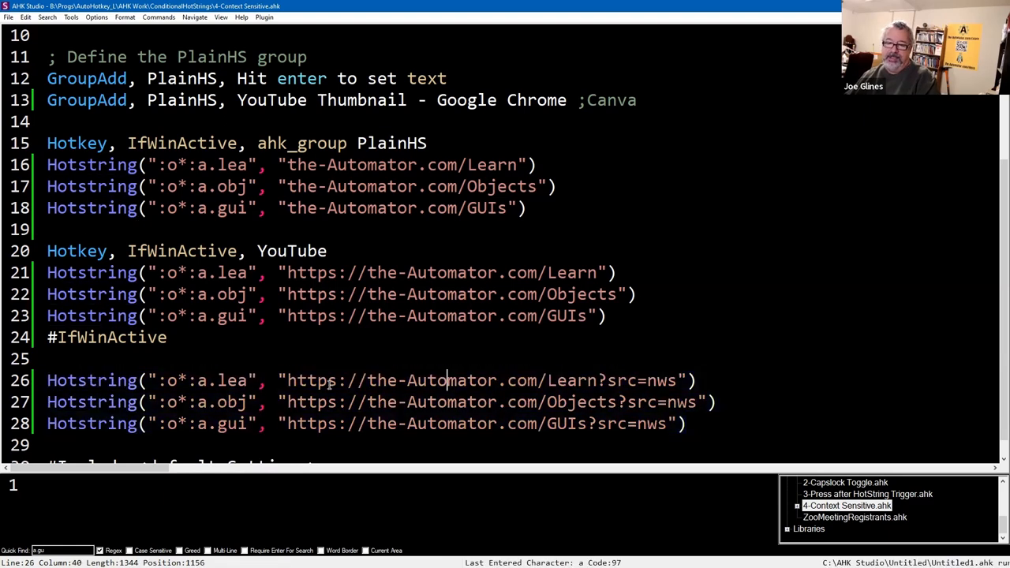
left_click_drag(446, 381, 323, 423)
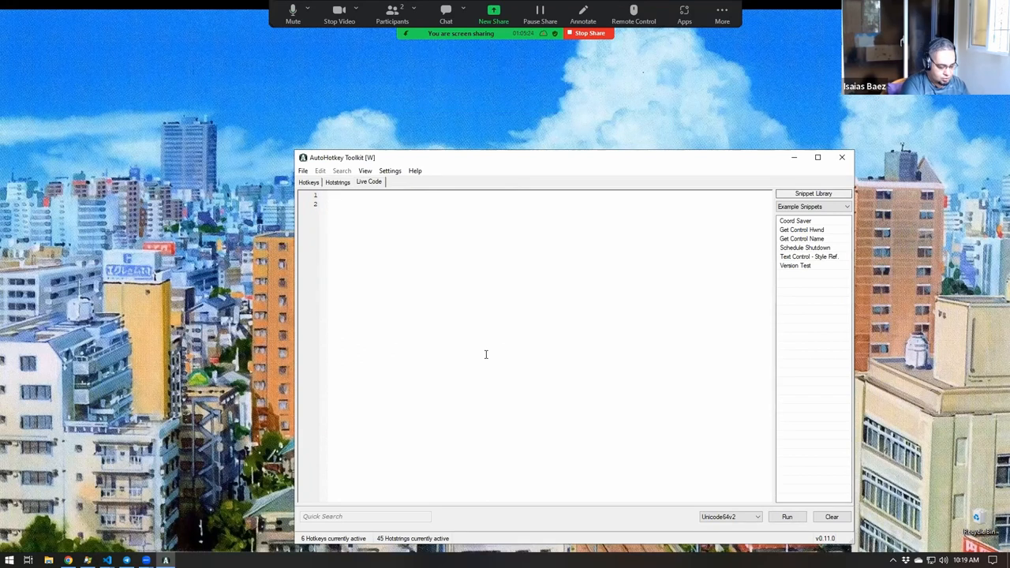
- Enter the hotstring ::g.lea::wrapper("Learn") on line 2 of the live code
type("g.")
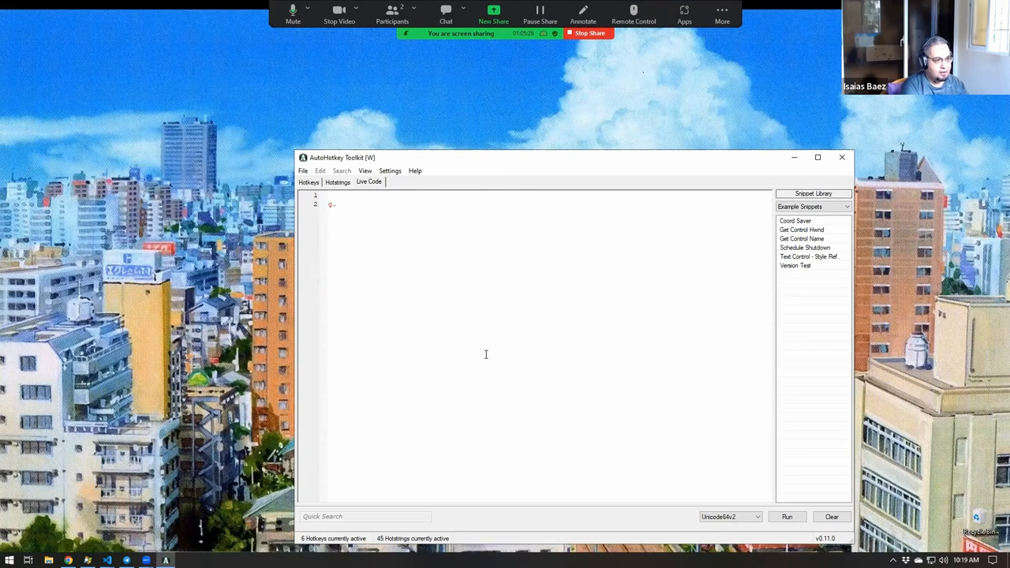
type("len::wrapper(\"")
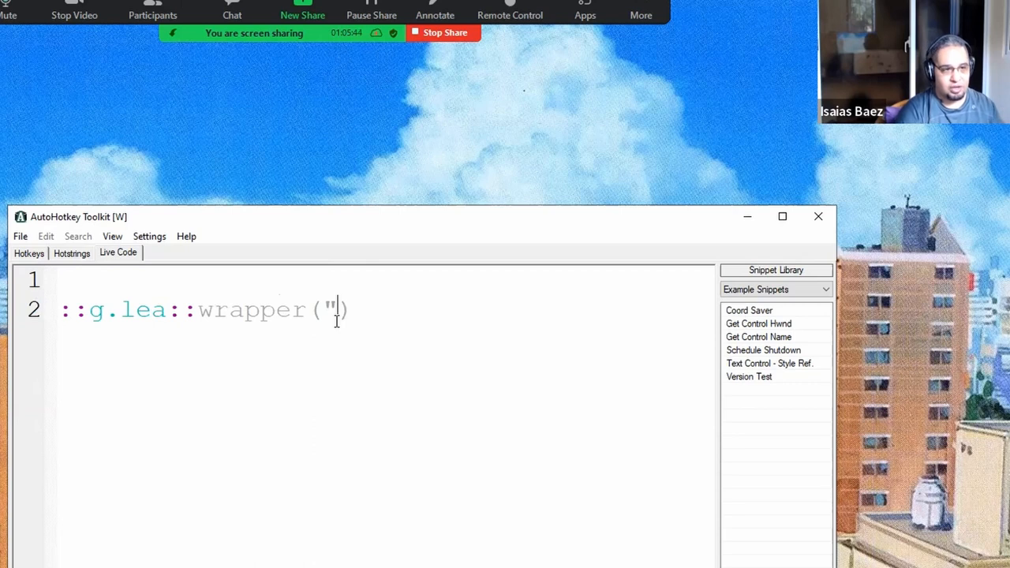
type("Learn")
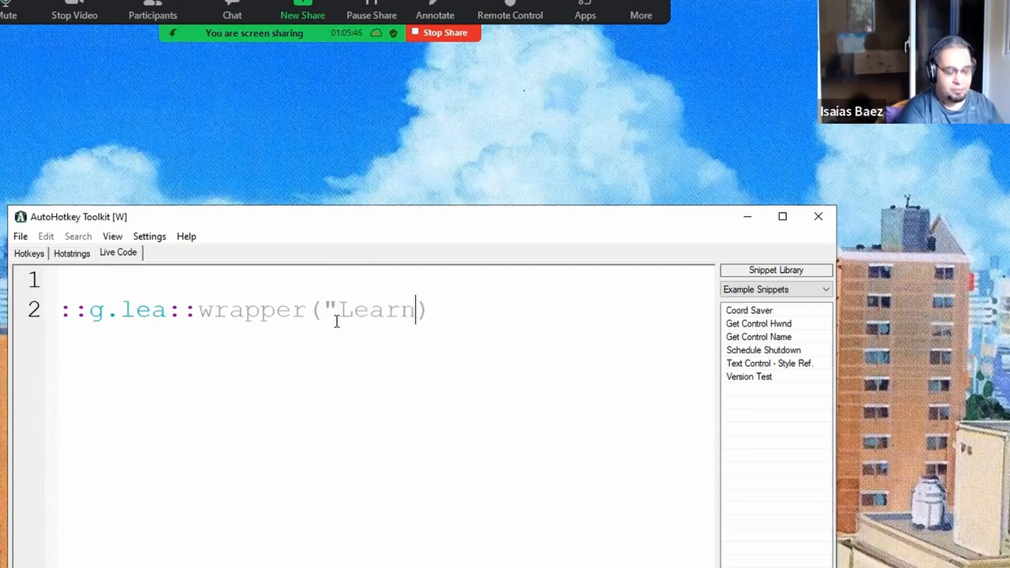
type("\"")
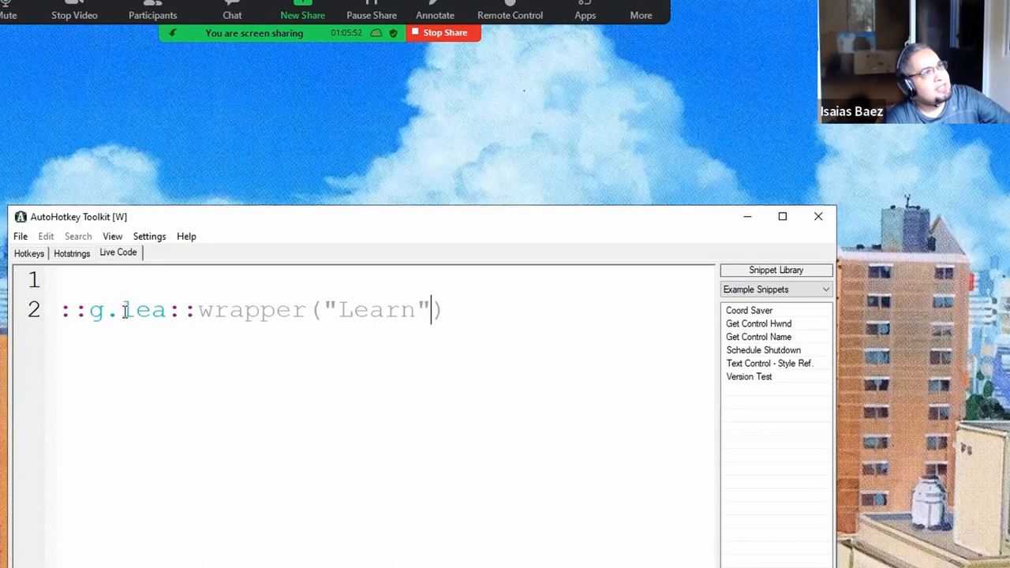
double_click(142, 309)
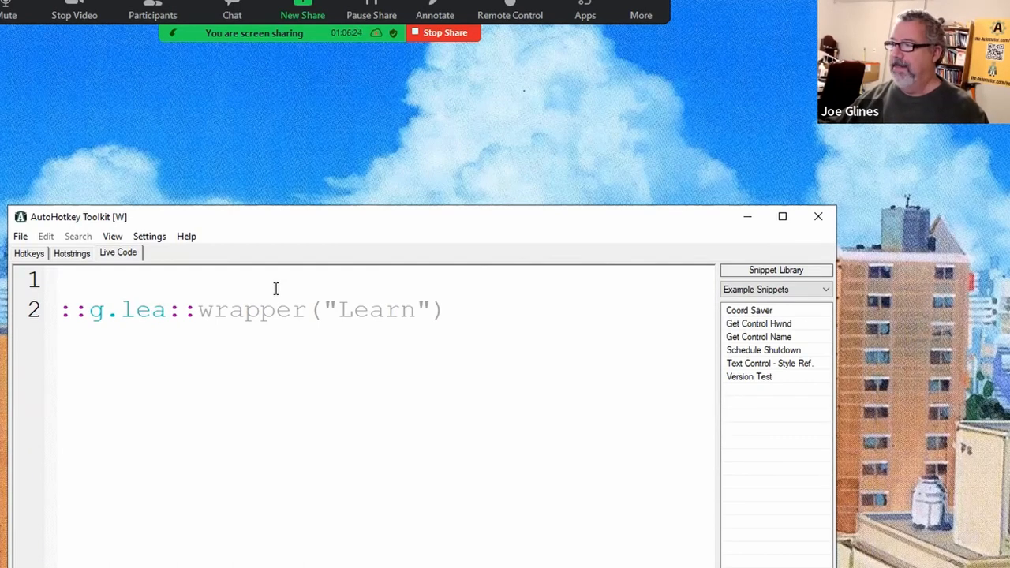
- Start the #IfWinActive directive by typing '#i' on line 1, above the g.lea hotstring
type("#i")
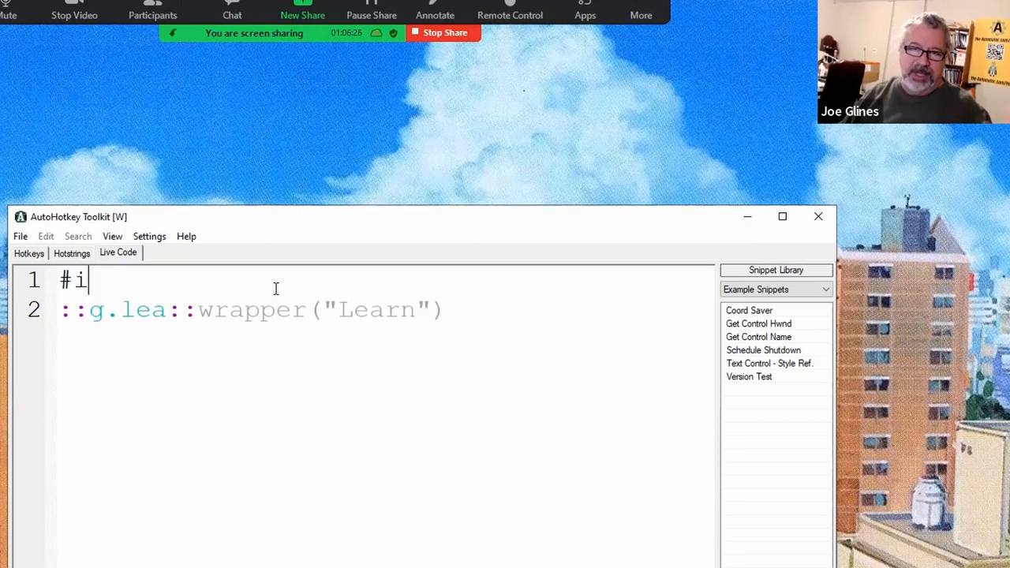
- Complete '#ifwinactive Youtube' and rework g.lea into :X:g.lea::wrapper("strip")
type("fwinactive")
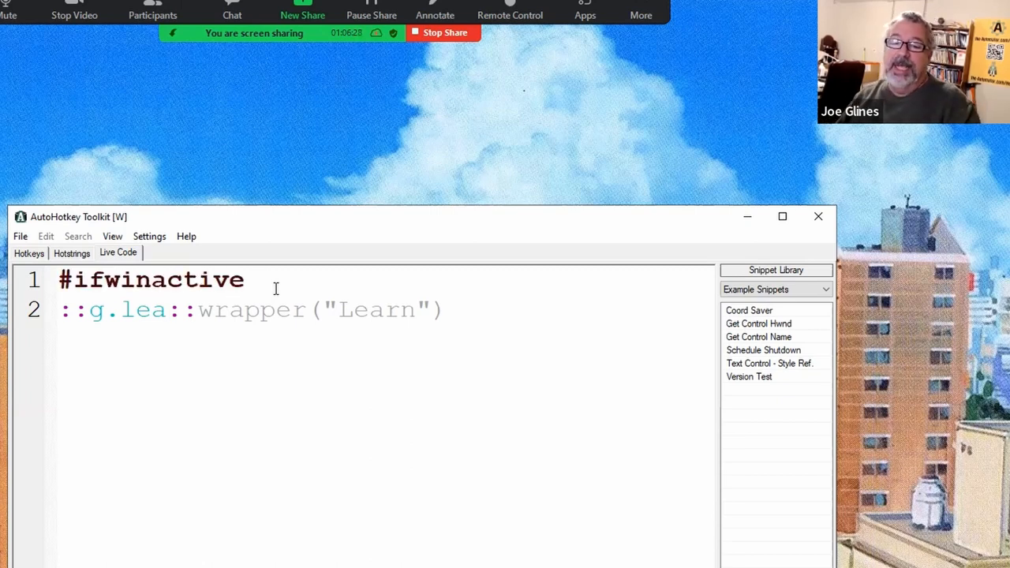
type("Youtube")
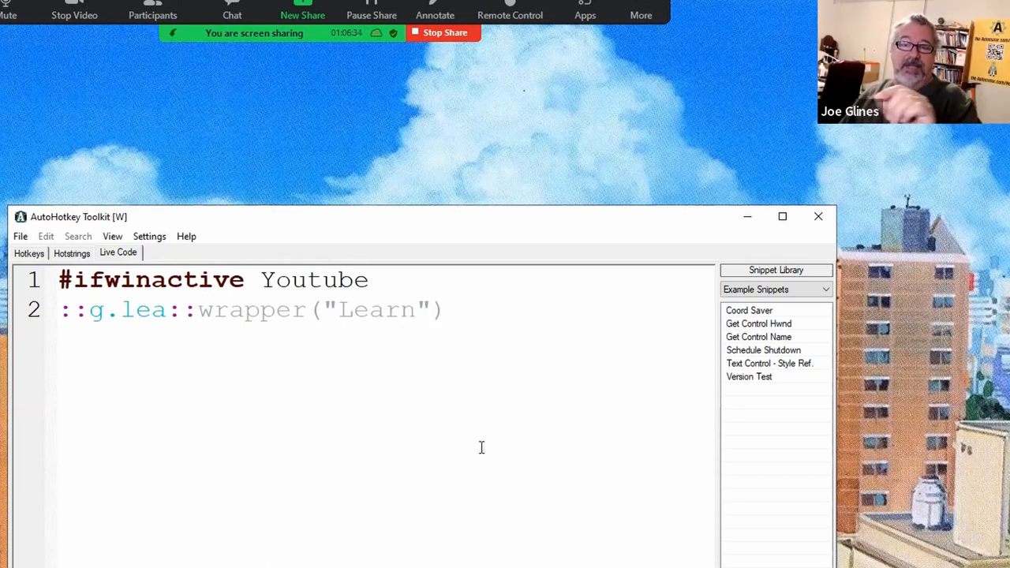
double_click(377, 309)
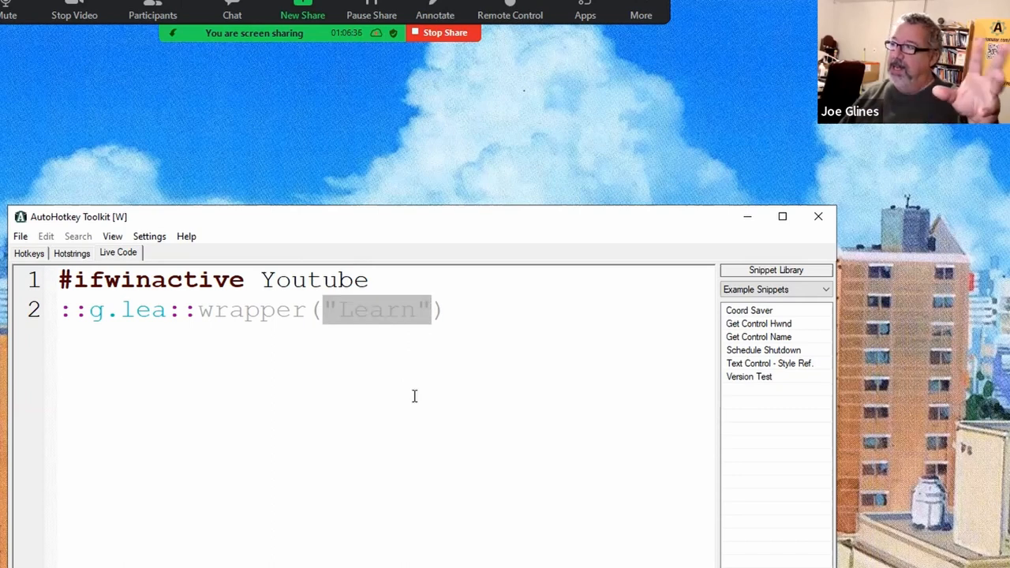
mouse_move(408, 460)
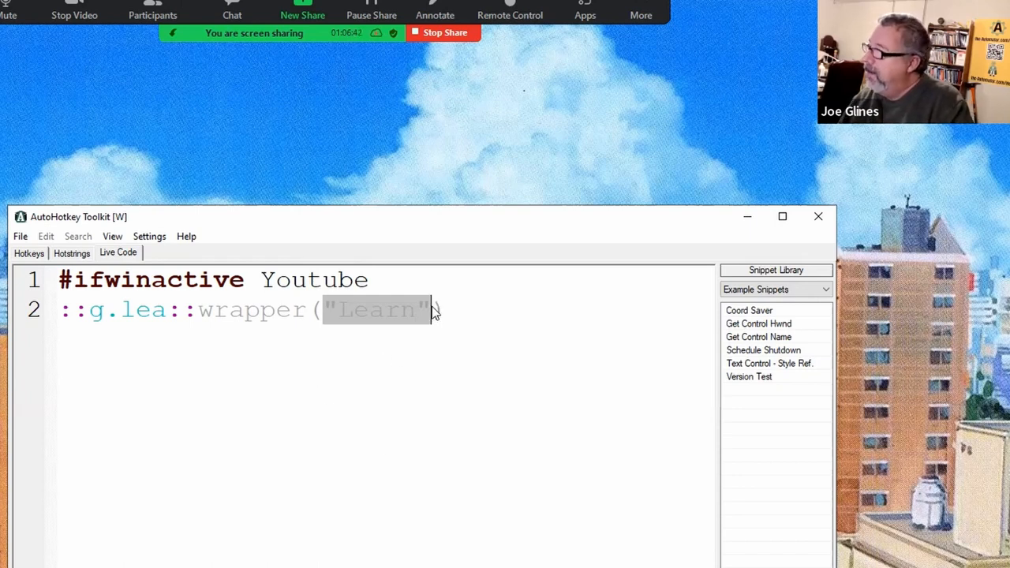
type(",")
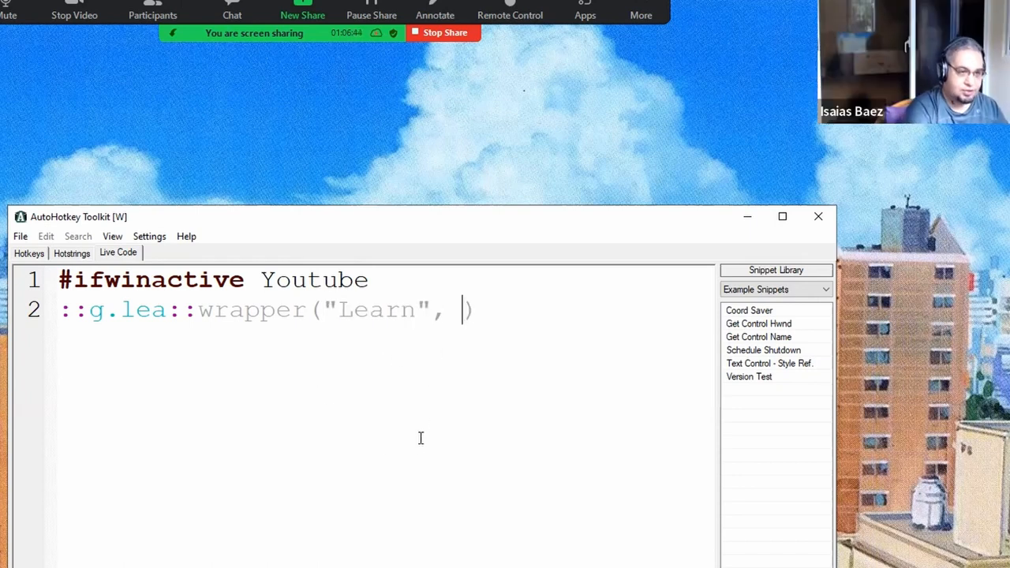
type("\"strip\"")
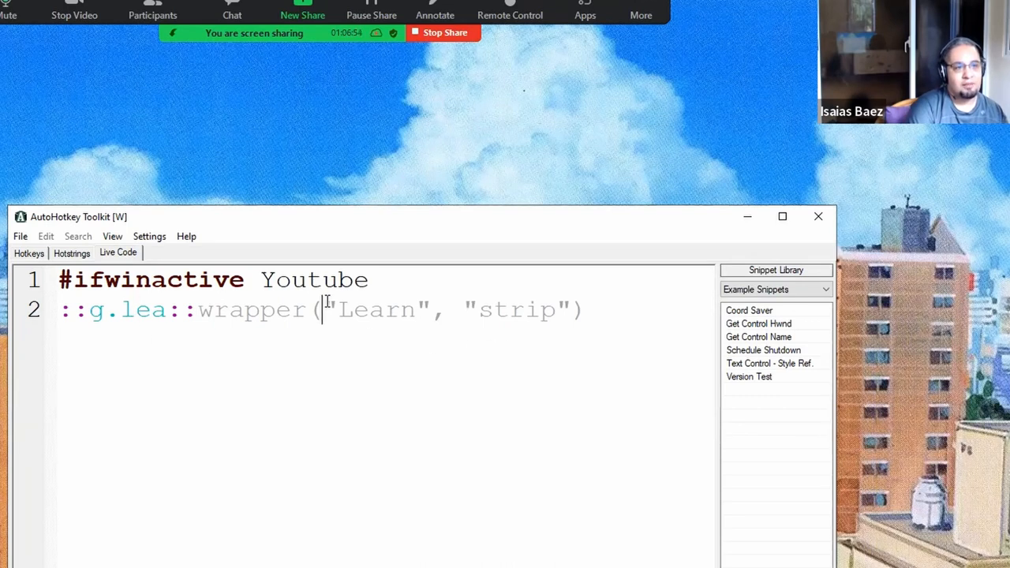
type("a_this")
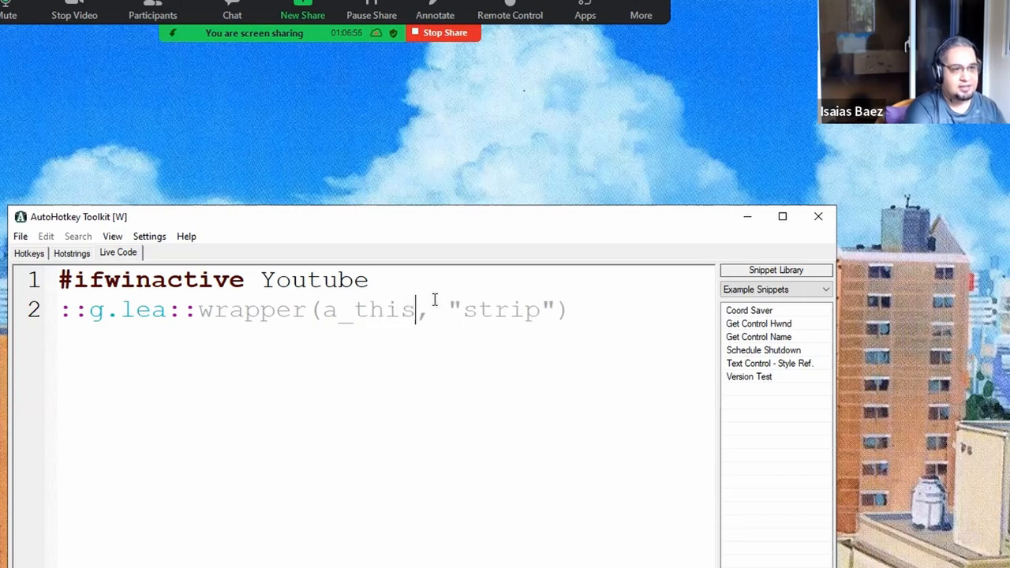
type("hotkey")
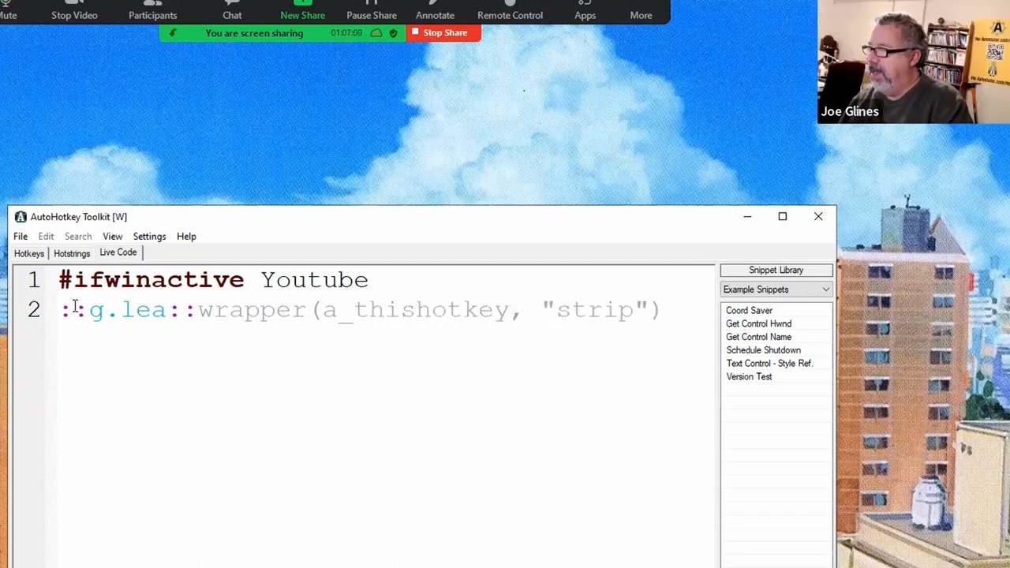
type("X")
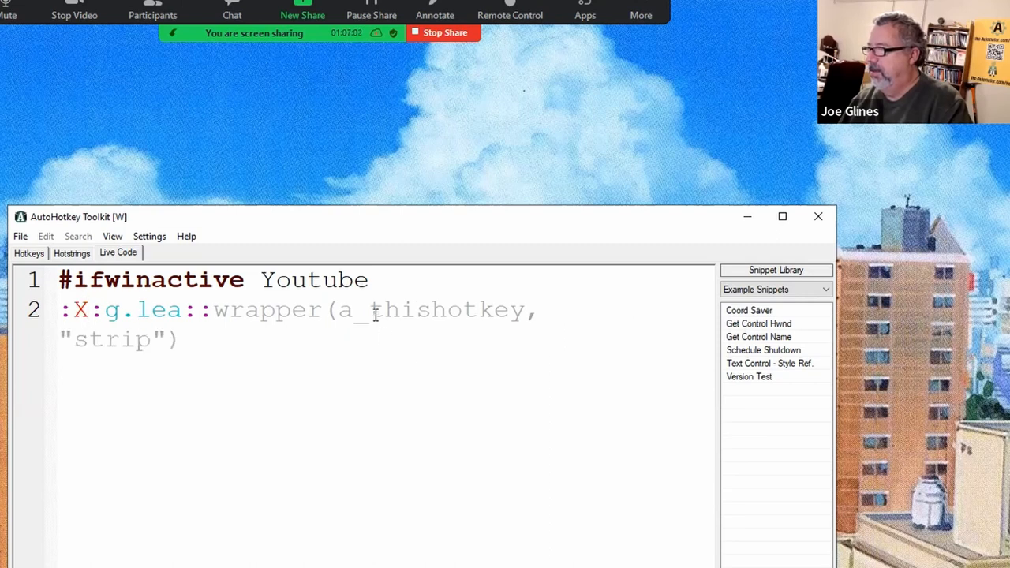
left_click_drag(337, 310, 539, 309)
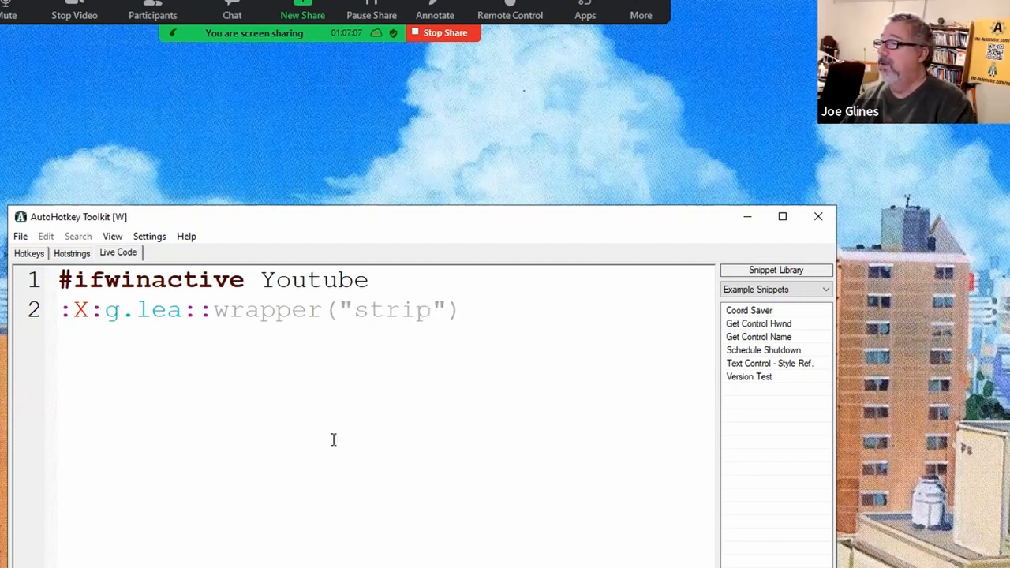
- Define wrapper(action) showing msgbox % a_thishotkey, with return, and give g.lea the X* options
double_click(267, 309)
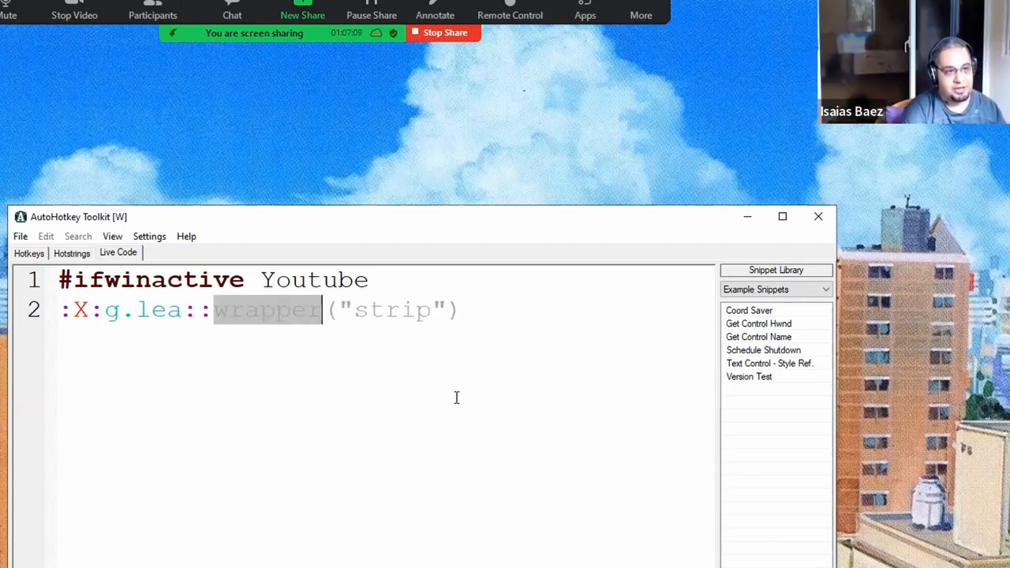
type("return")
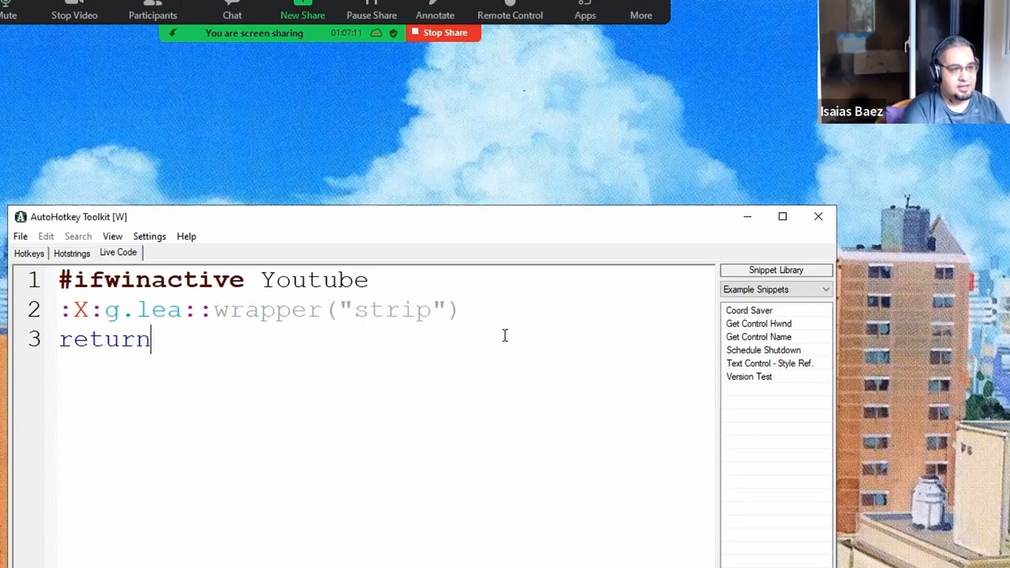
type("wrapper(")
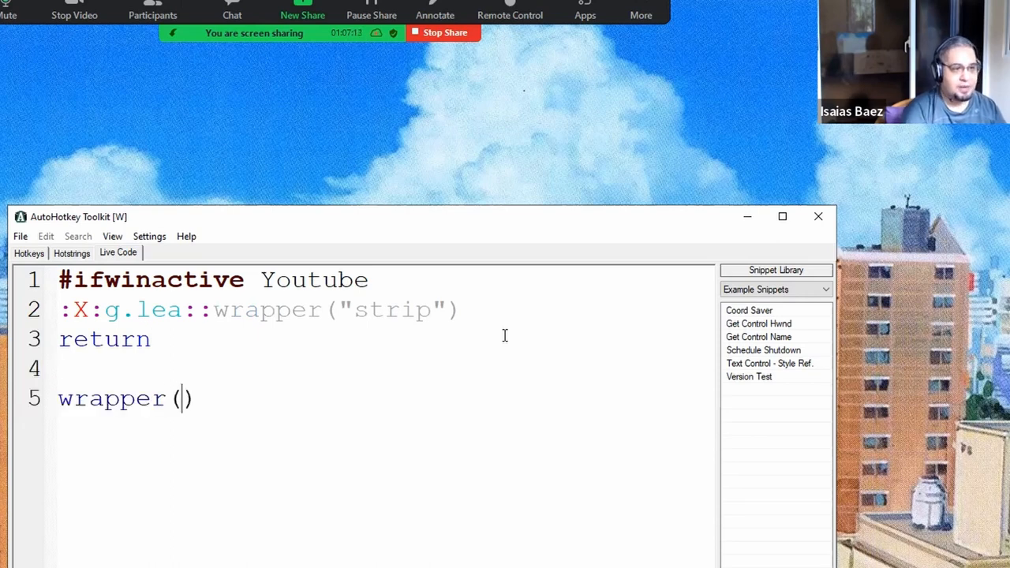
type("action")
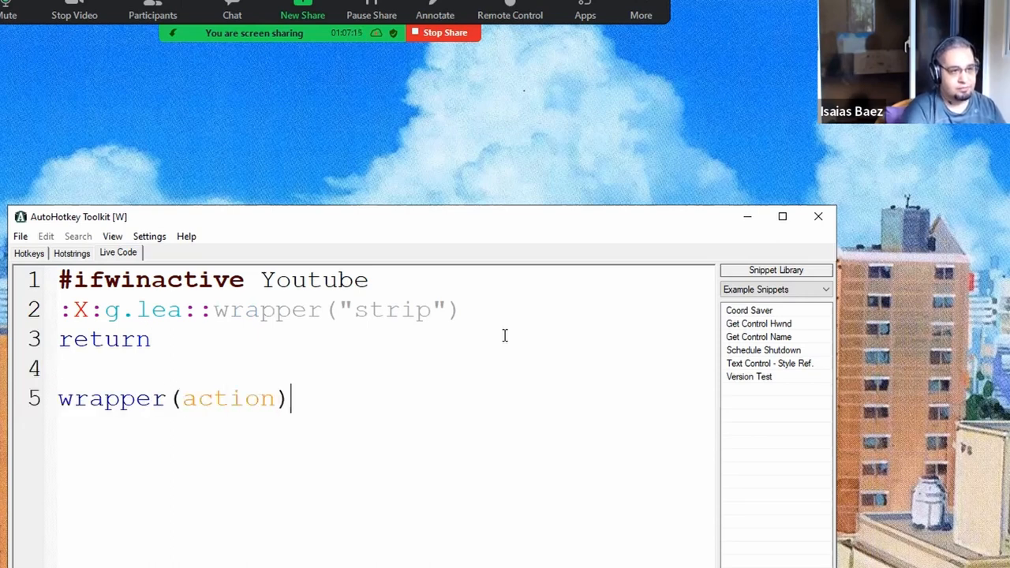
type("{")
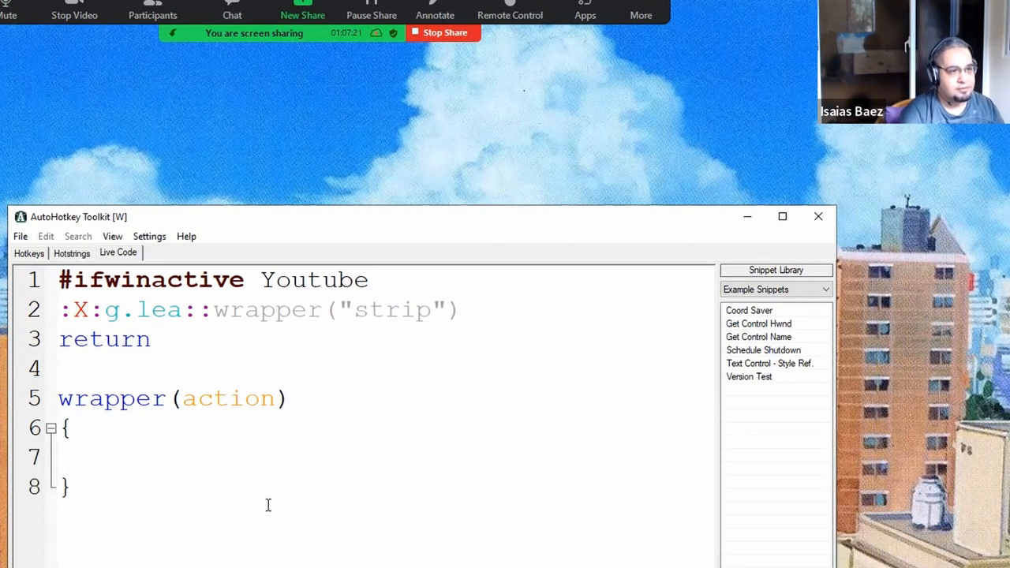
type("a_thishot")
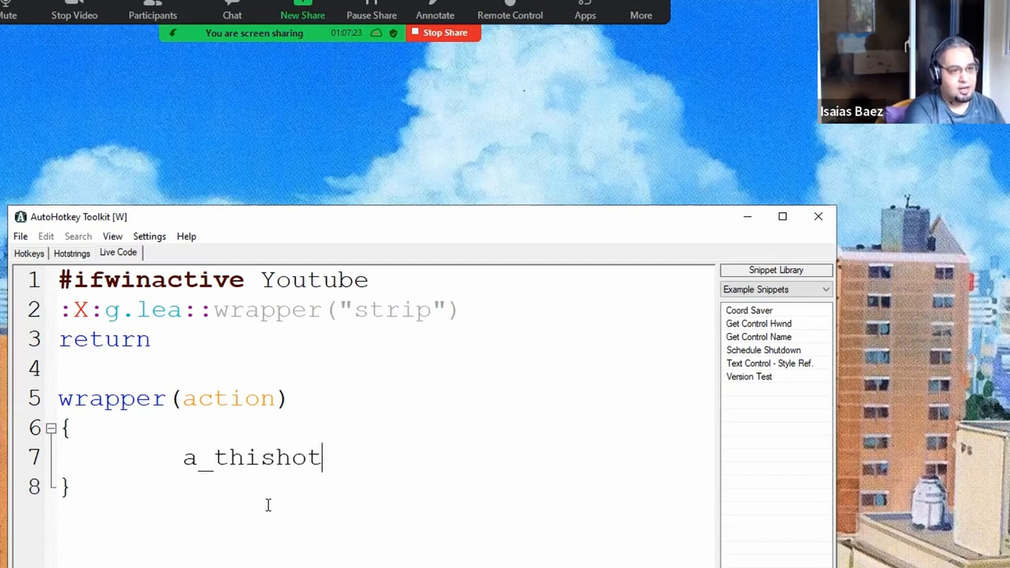
type("key")
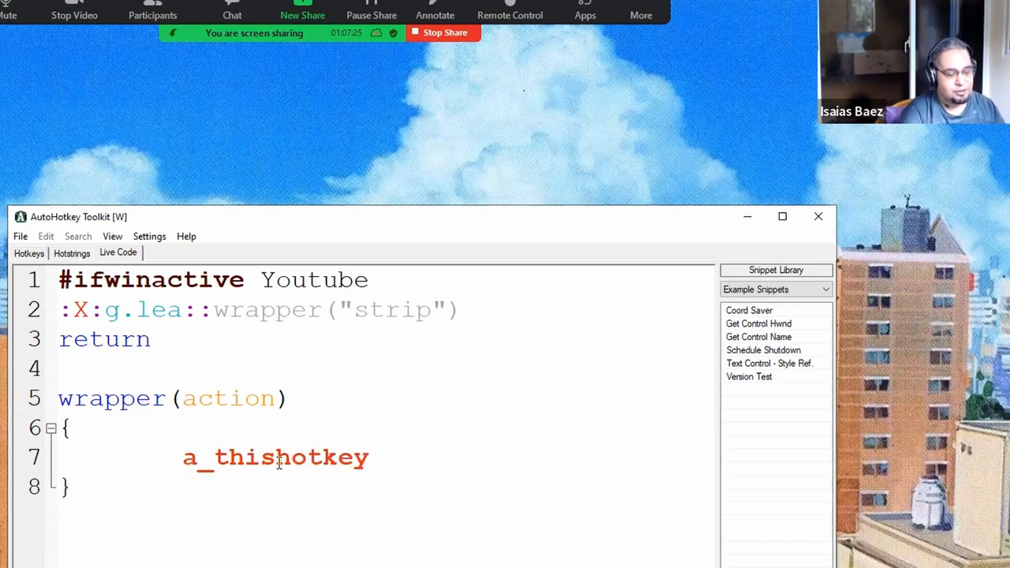
type("msgbox")
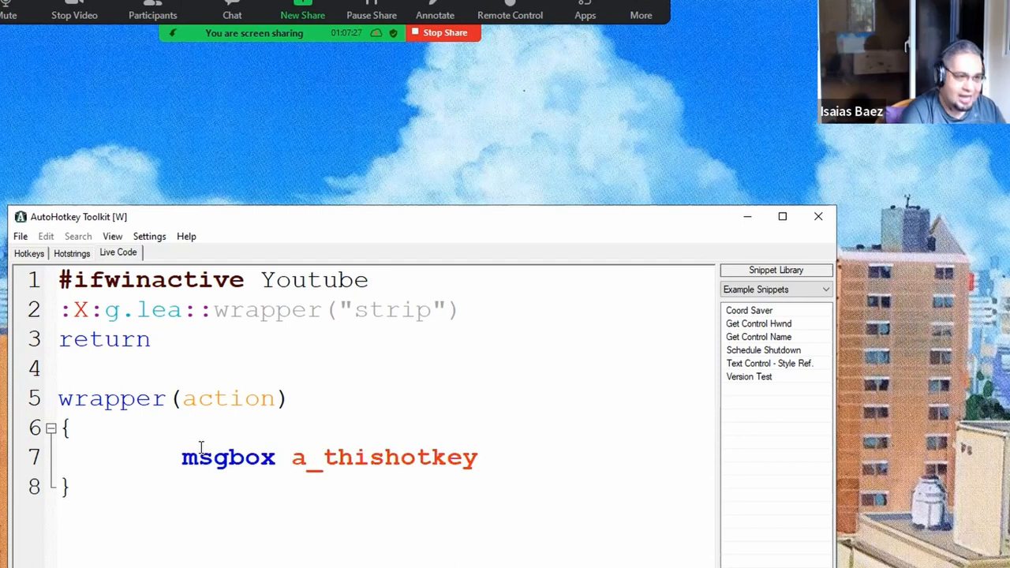
type("%")
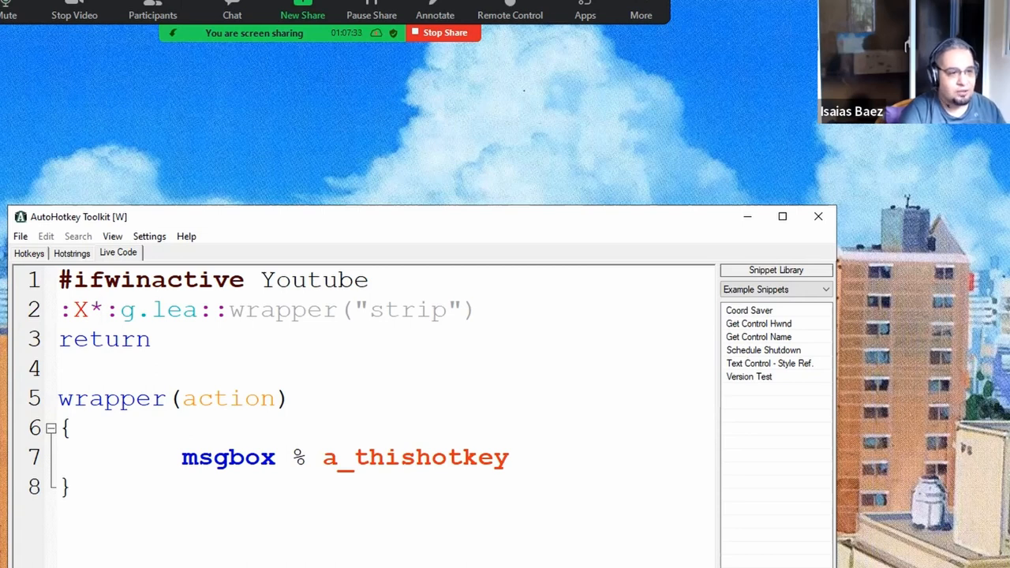
- Test g.lea, dismiss the ':X*:g.lea' message box, and drop the #ifwinactive Youtube line
type("g")
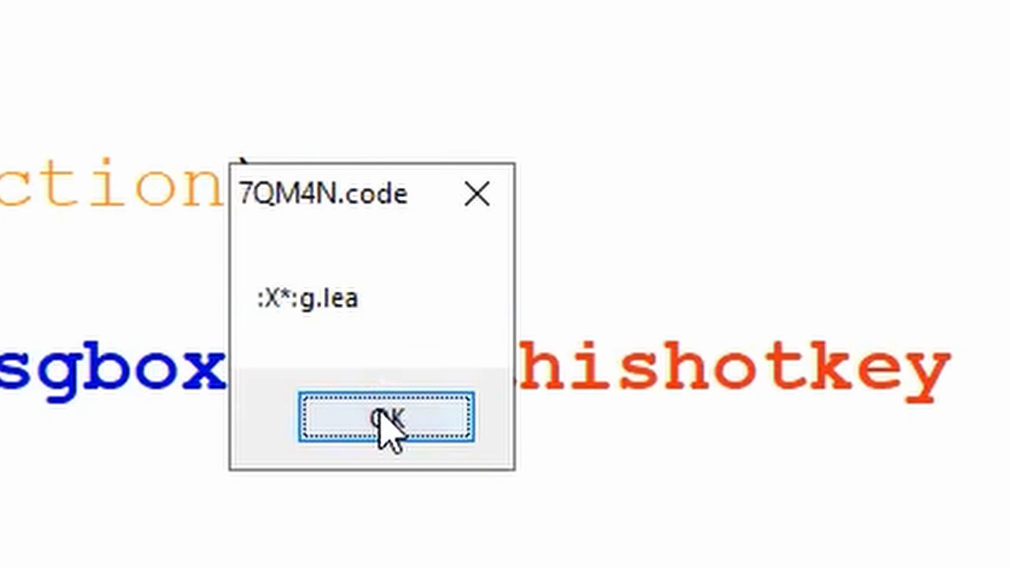
left_click(385, 418)
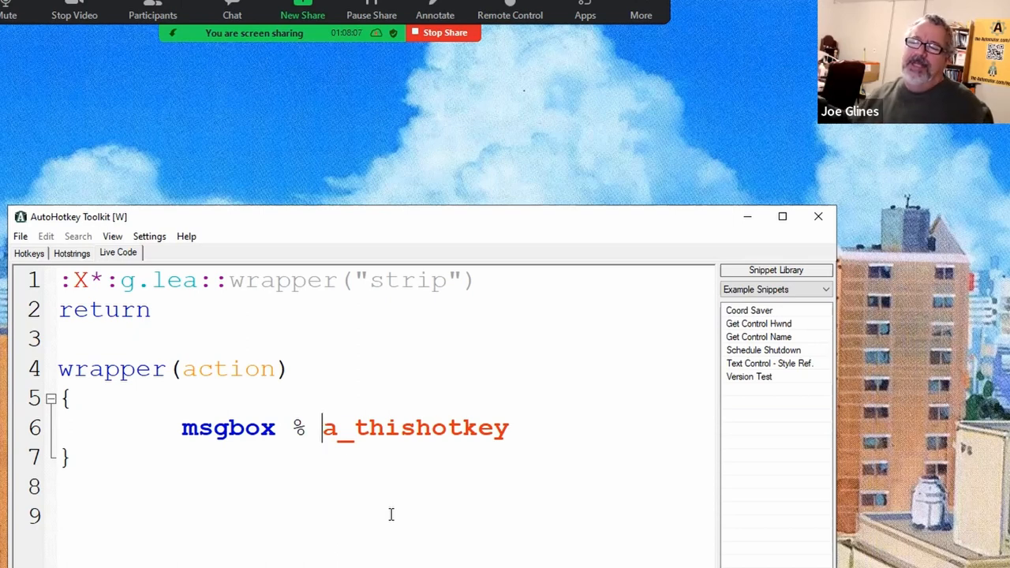
- Make the msgbox show strsplit(a_thishotkey, ".").2 after an empty comma-delimiter test
type("strsplit(")
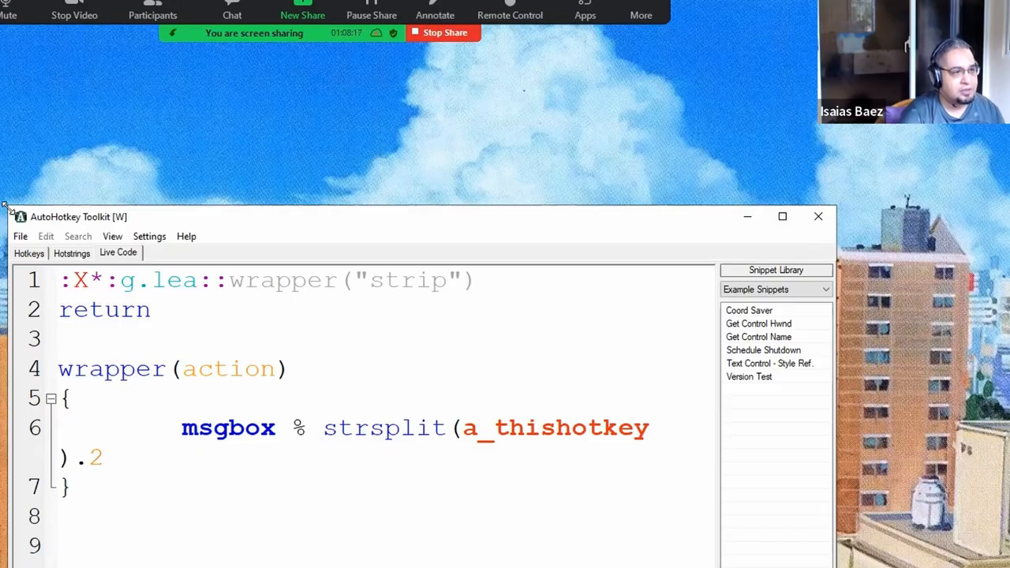
left_click(782, 216)
type(", \",\"")
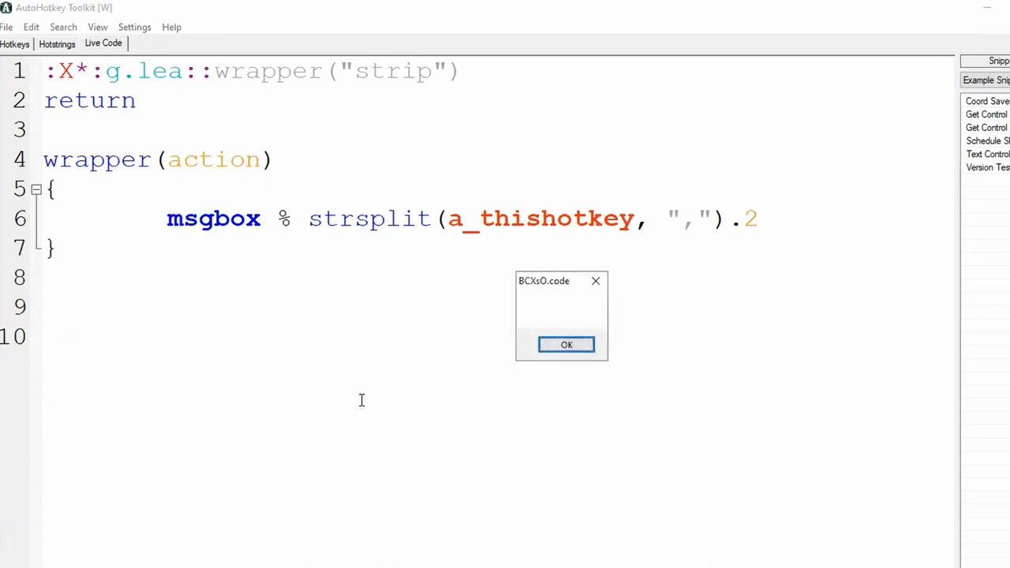
left_click(565, 344)
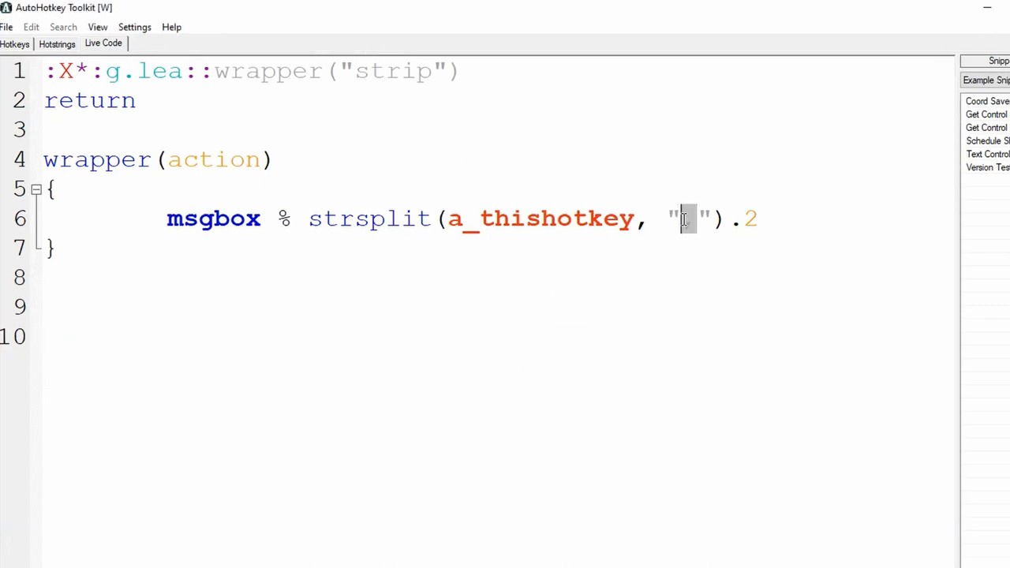
type(".")
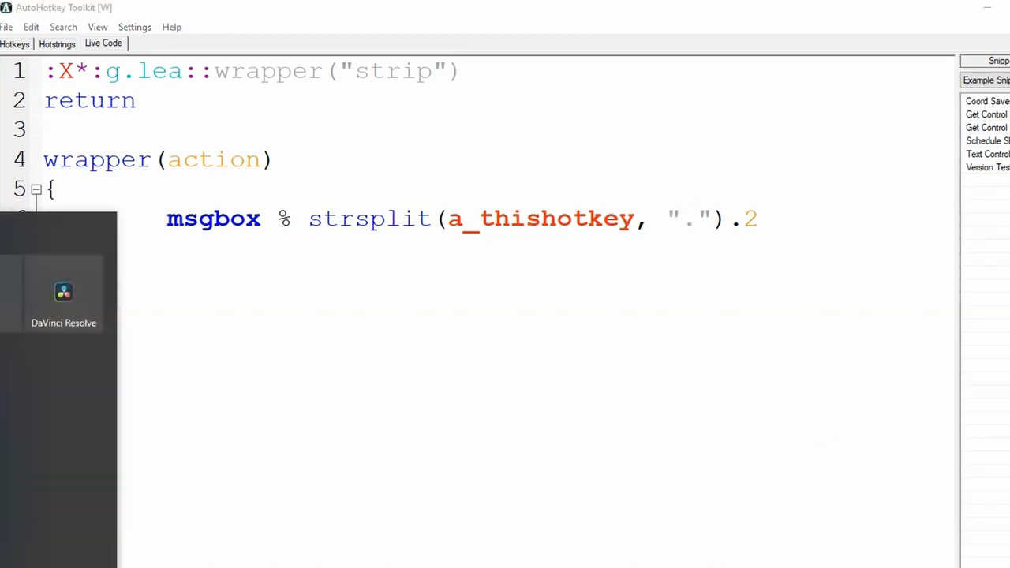
type(".g")
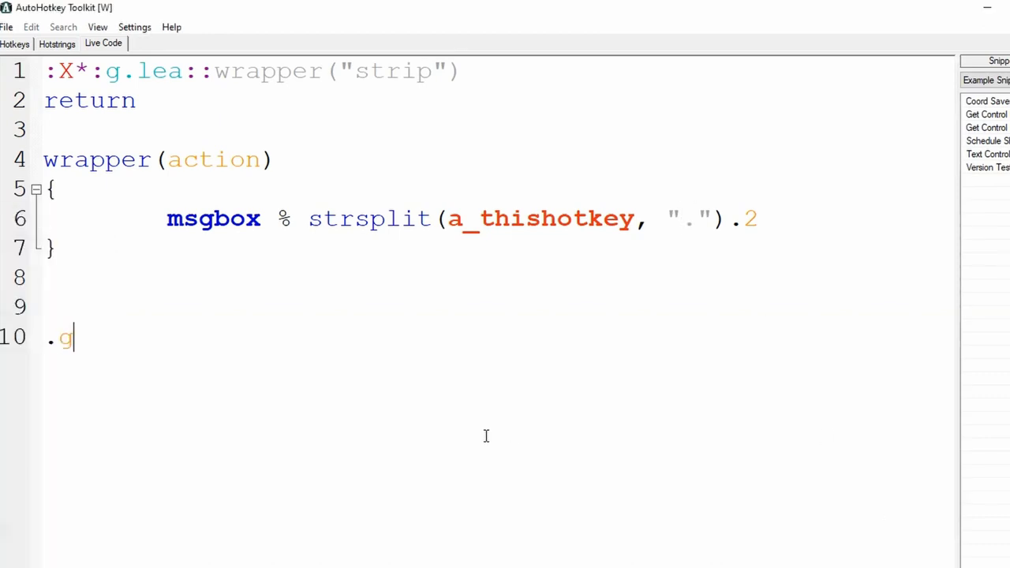
- Confirm the split returns 'lea', then add a switch with case "lea" setting page := "Learn"
key("Backspace")
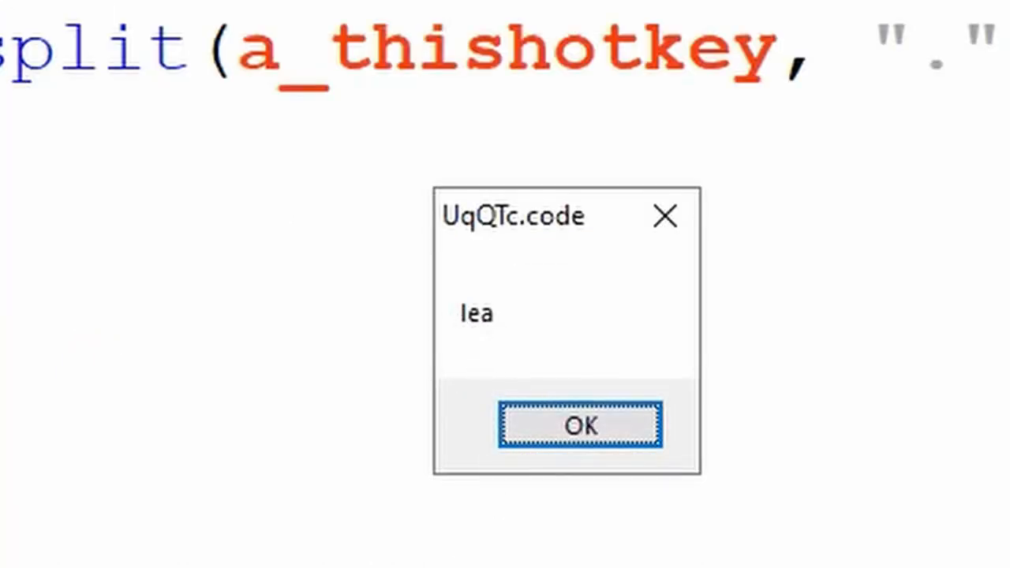
left_click(581, 425)
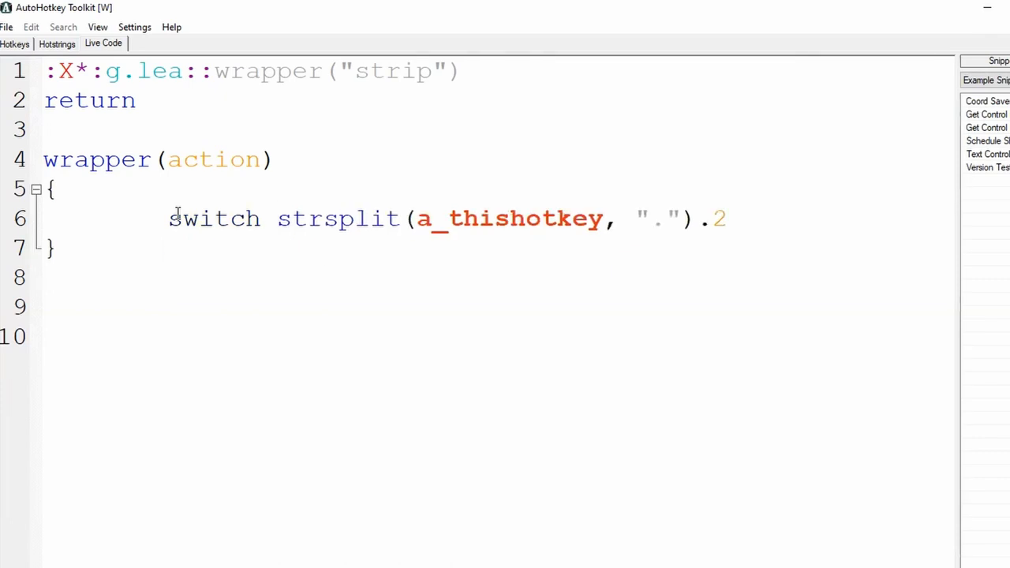
type("{")
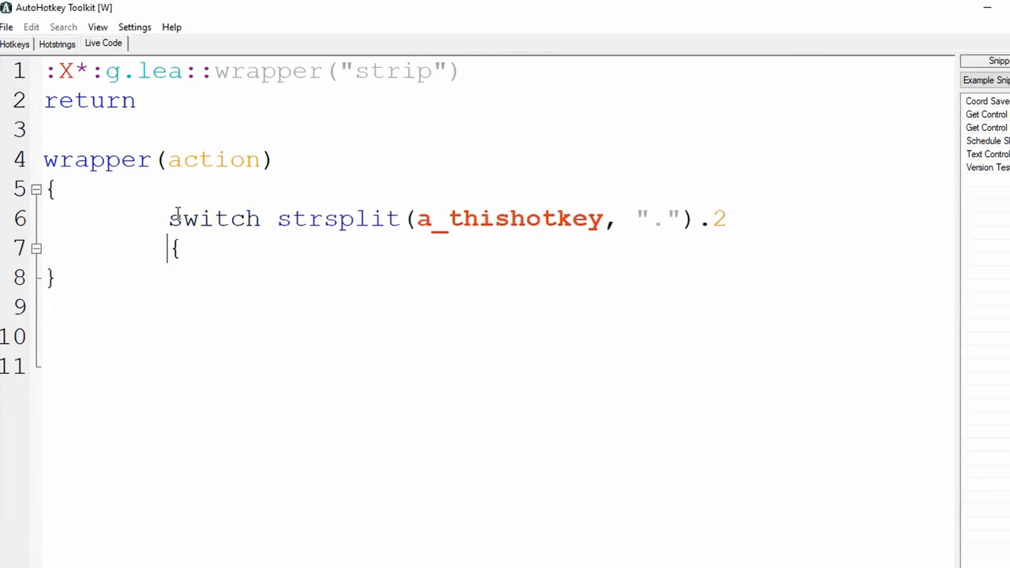
type("case")
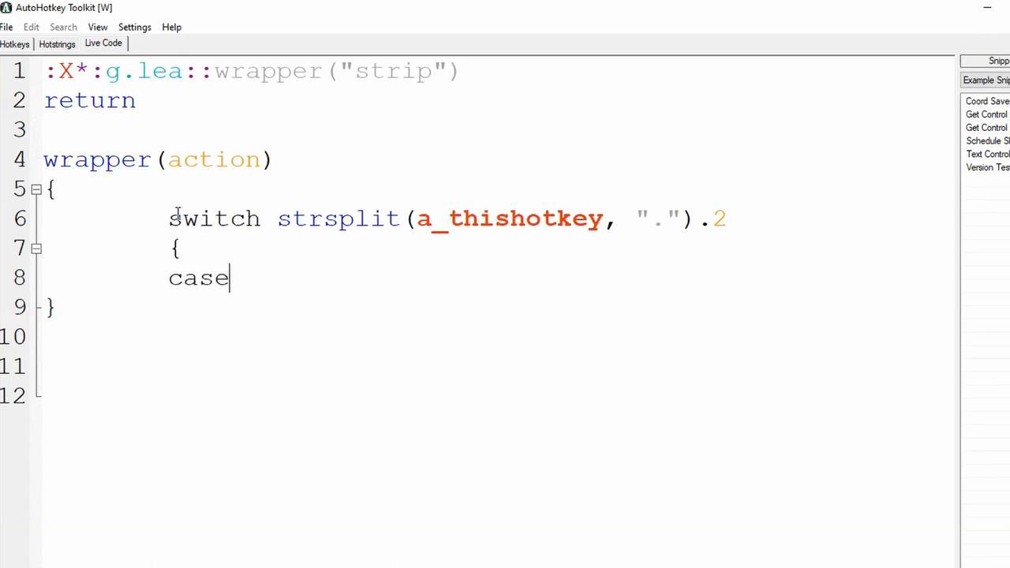
type("\"lean")
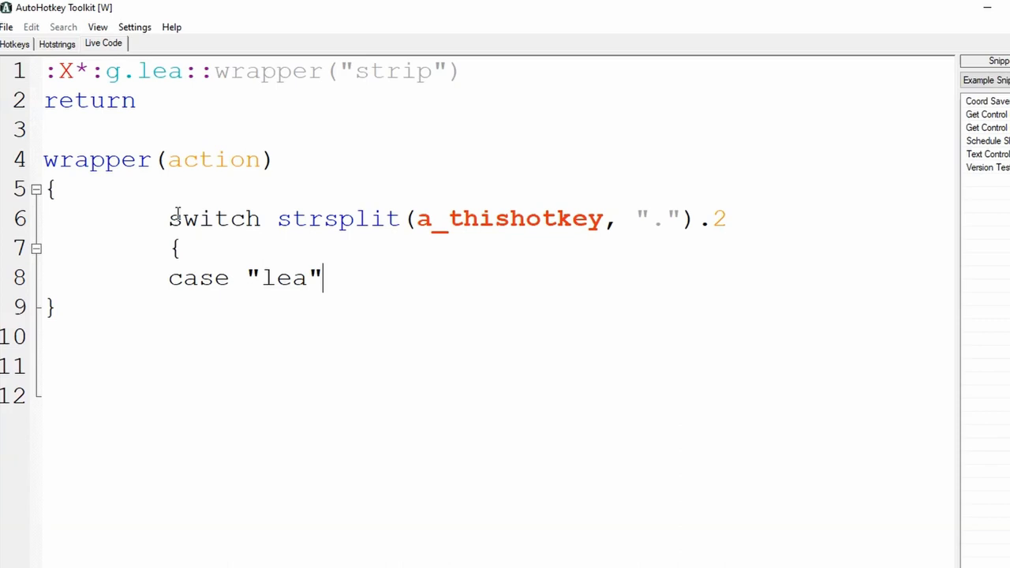
key("Enter")
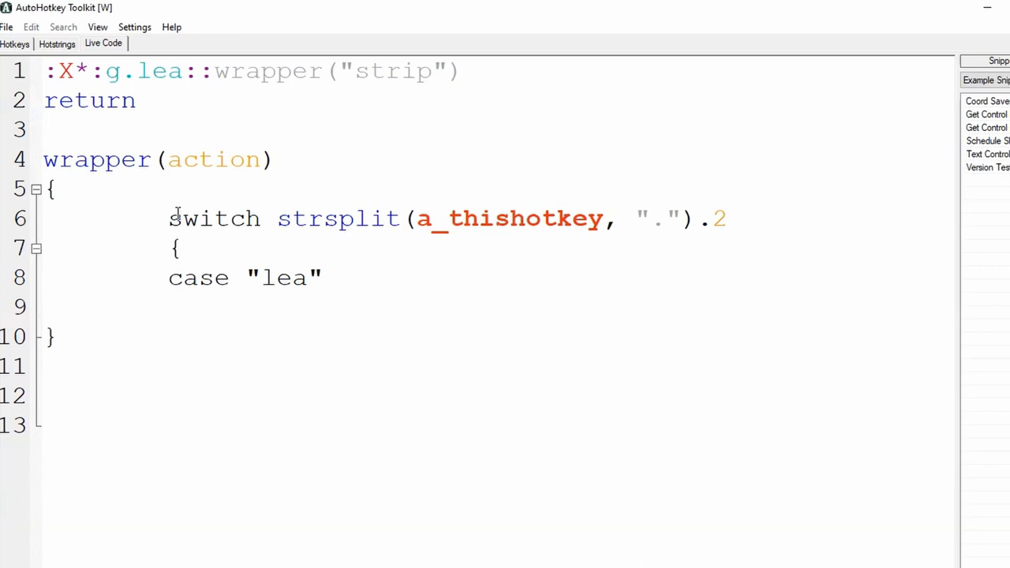
type("page :=")
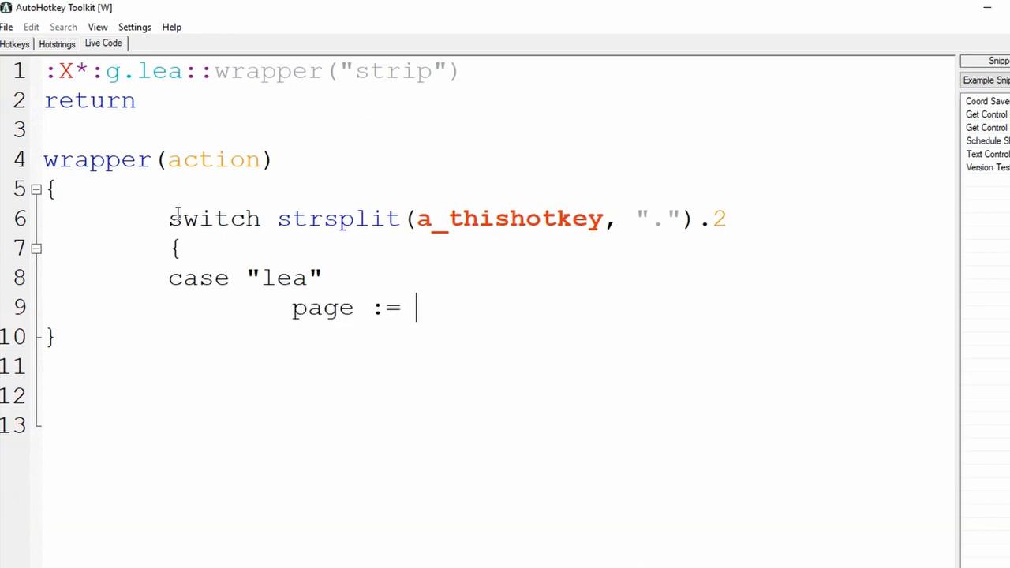
type("\"Learn\"")
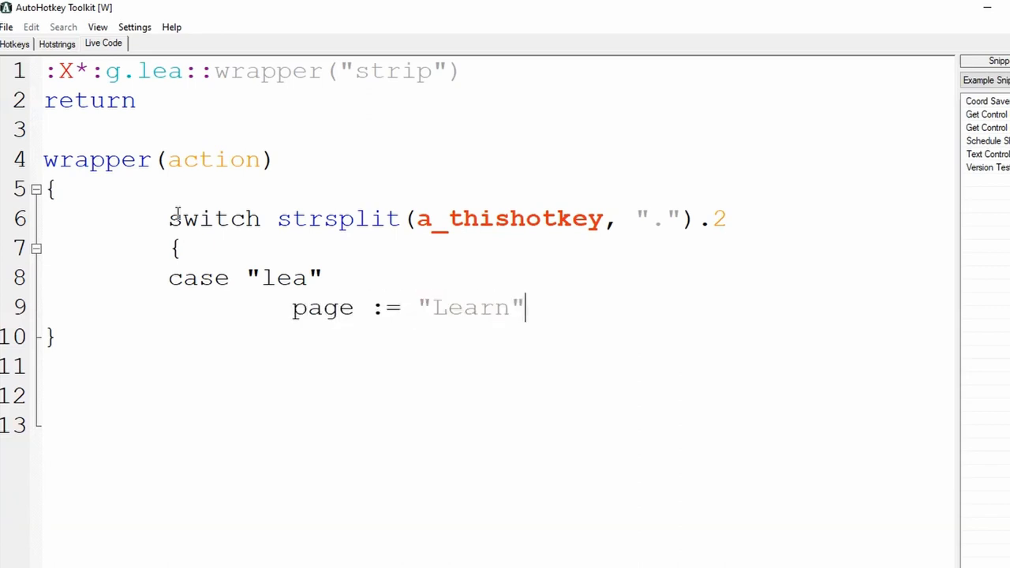
key("enter")
type("}")
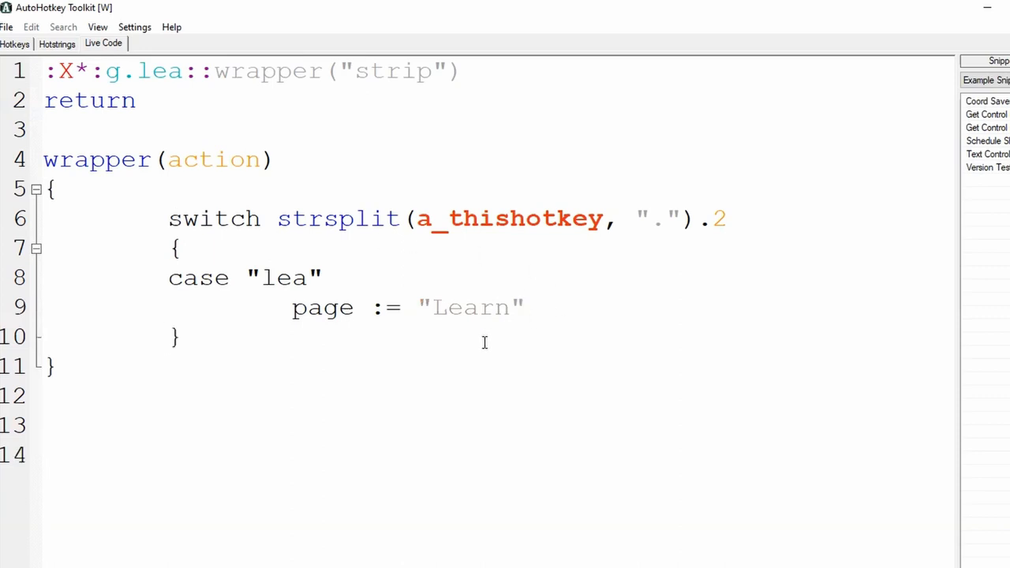
- Correct the mistyped 'SEnd' to 'Send' on the line after the switch block
type("SEnd")
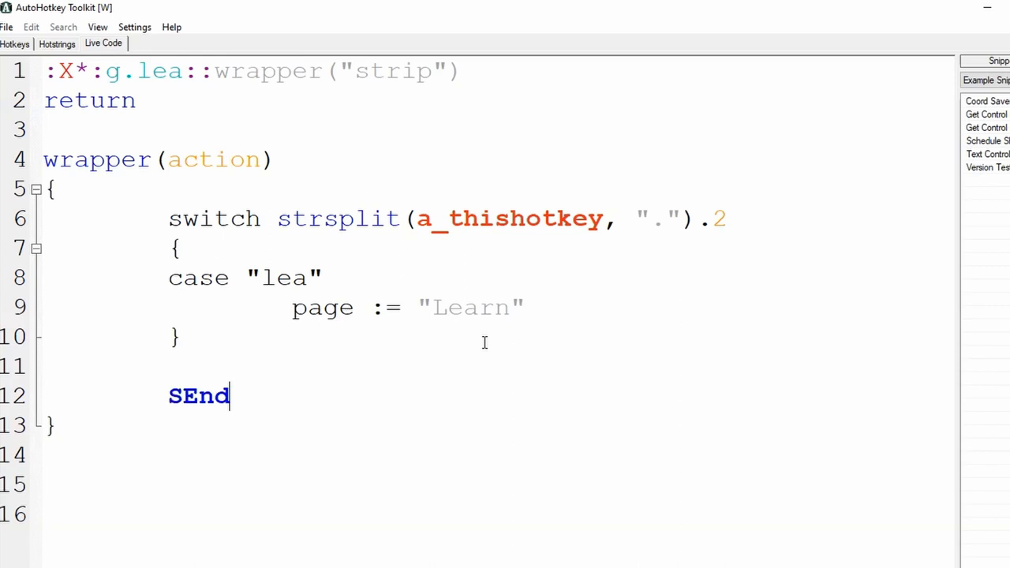
key("backspace")
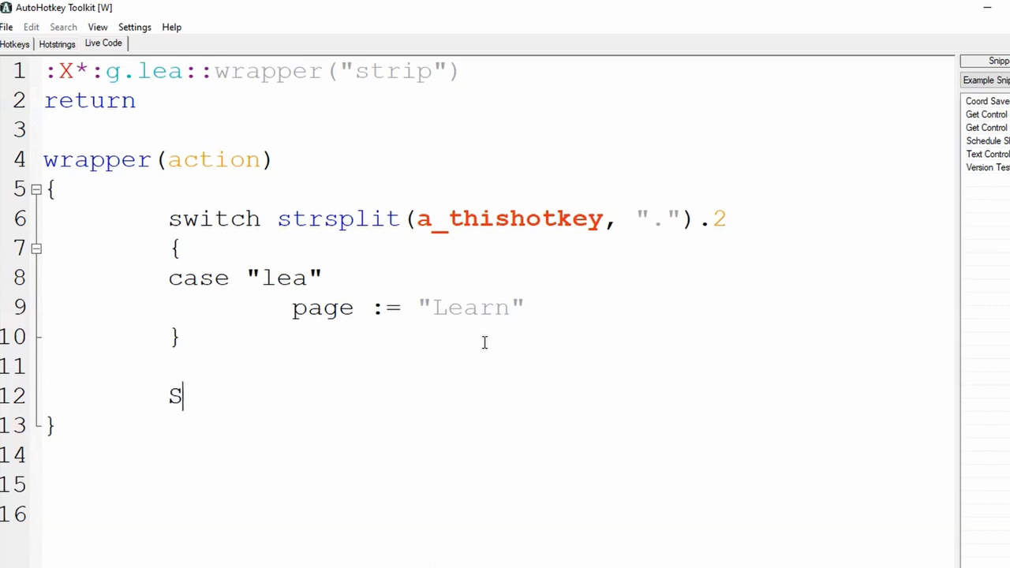
type("end")
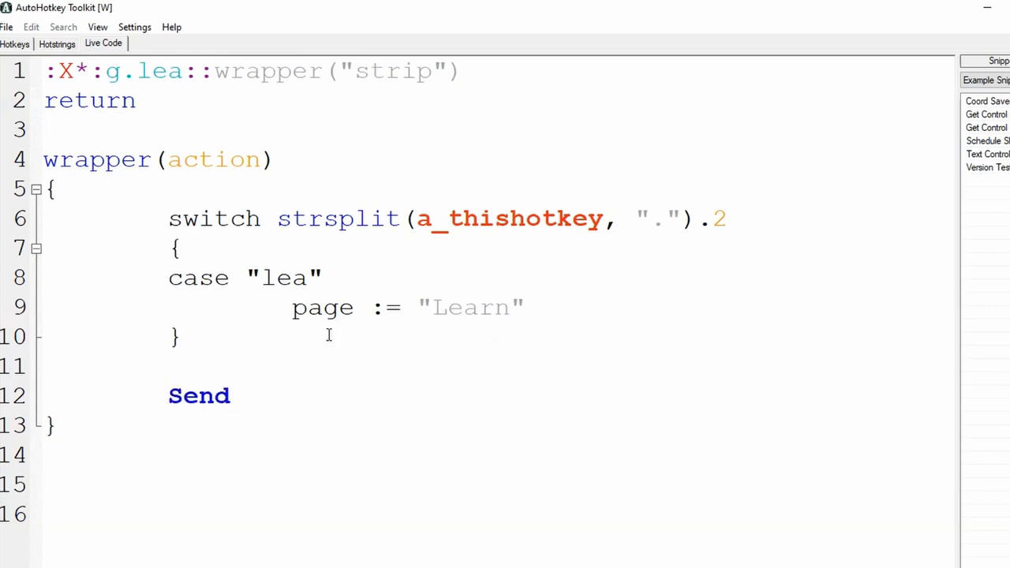
left_click(231, 396)
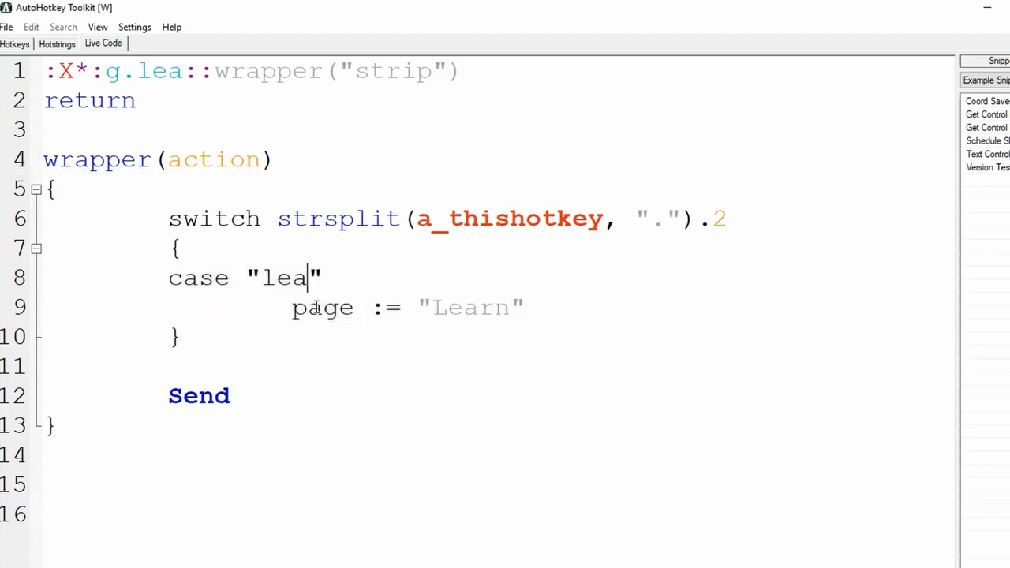
double_click(323, 306)
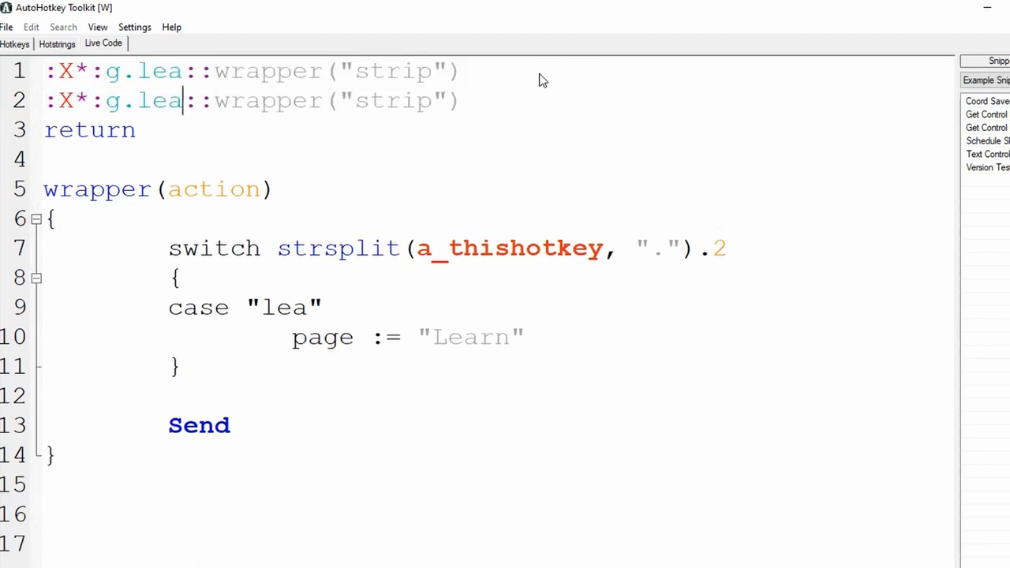
- Add a g.obj hotstring calling wrapper("strip") and a case "obj" setting page := "Objects"
type("obj")
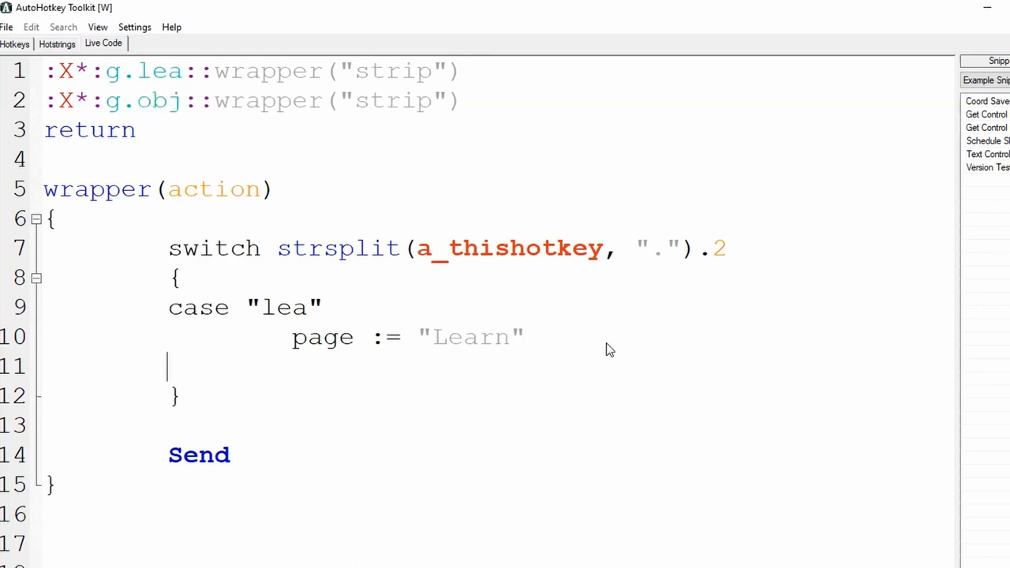
type("case \"")
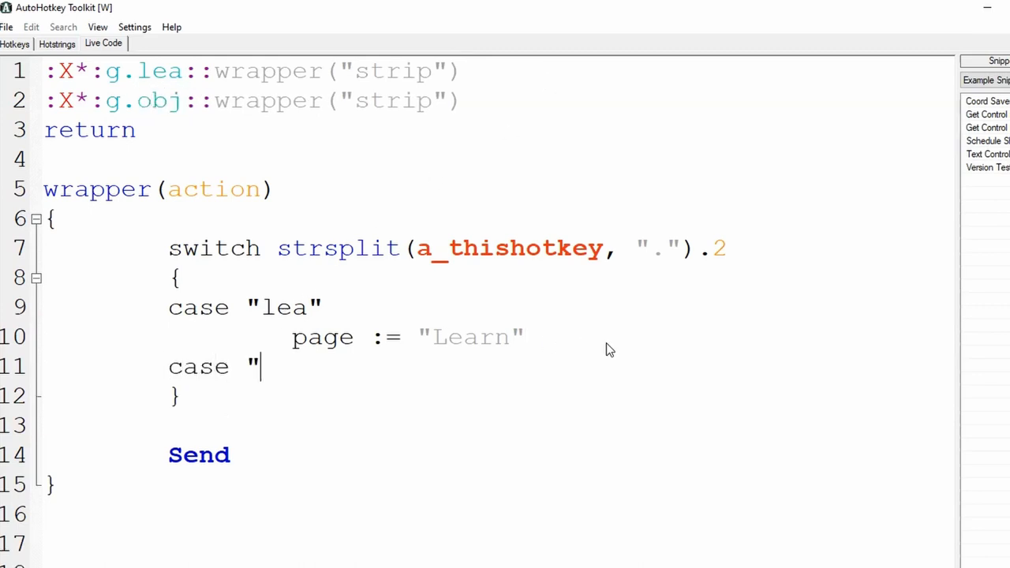
type("obj\":")
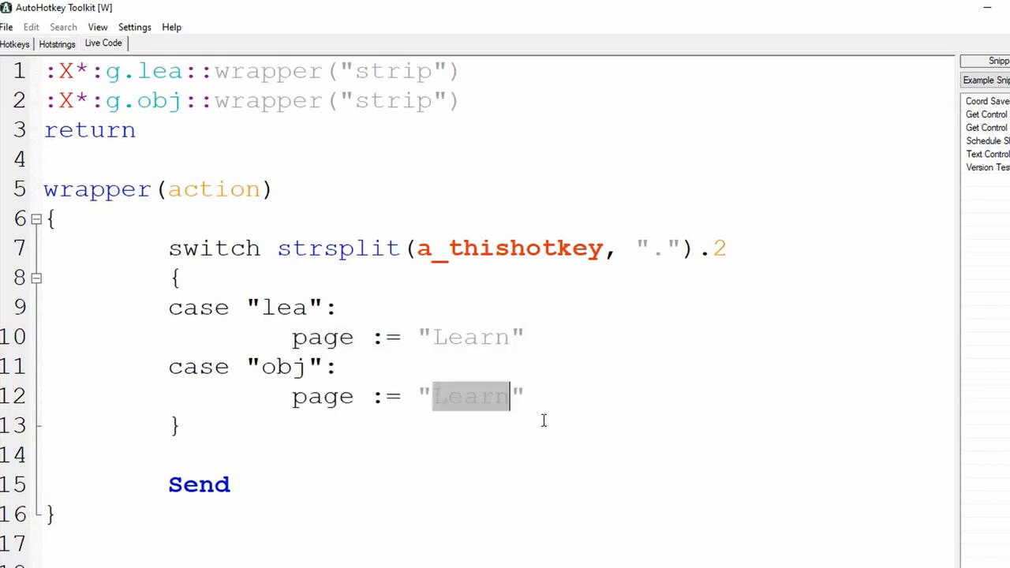
type("Objects")
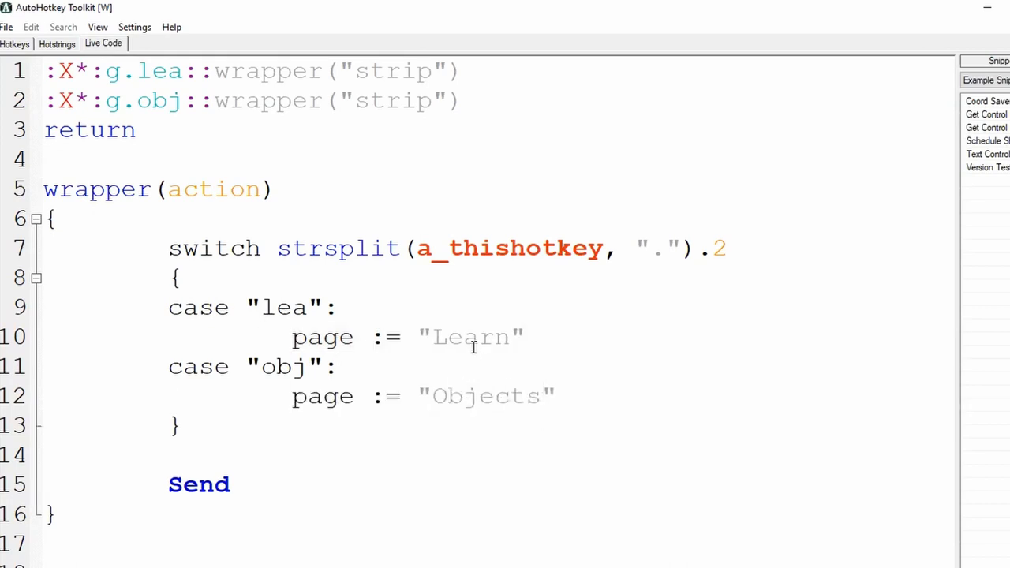
left_click_drag(168, 366, 554, 396)
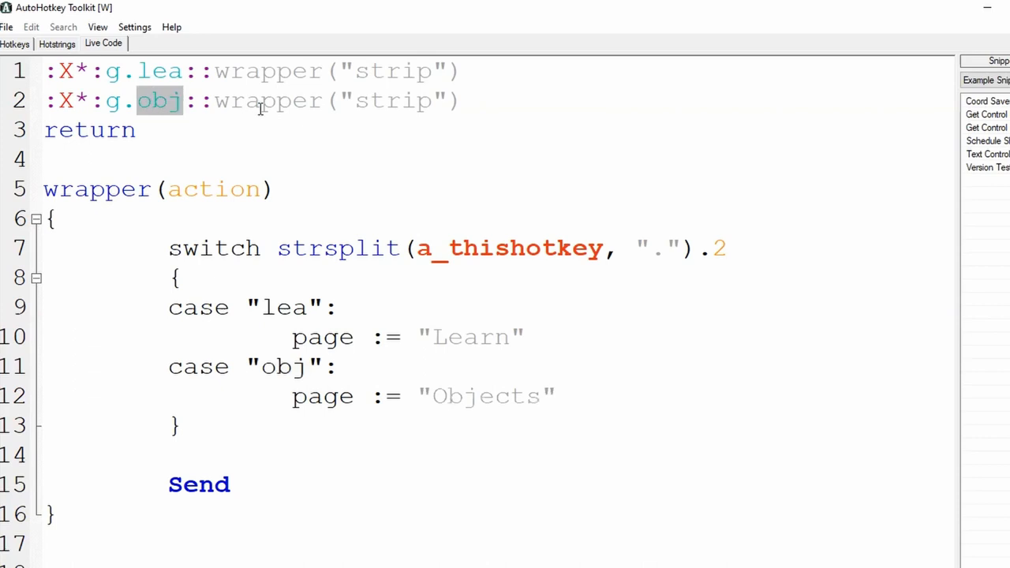
double_click(393, 100)
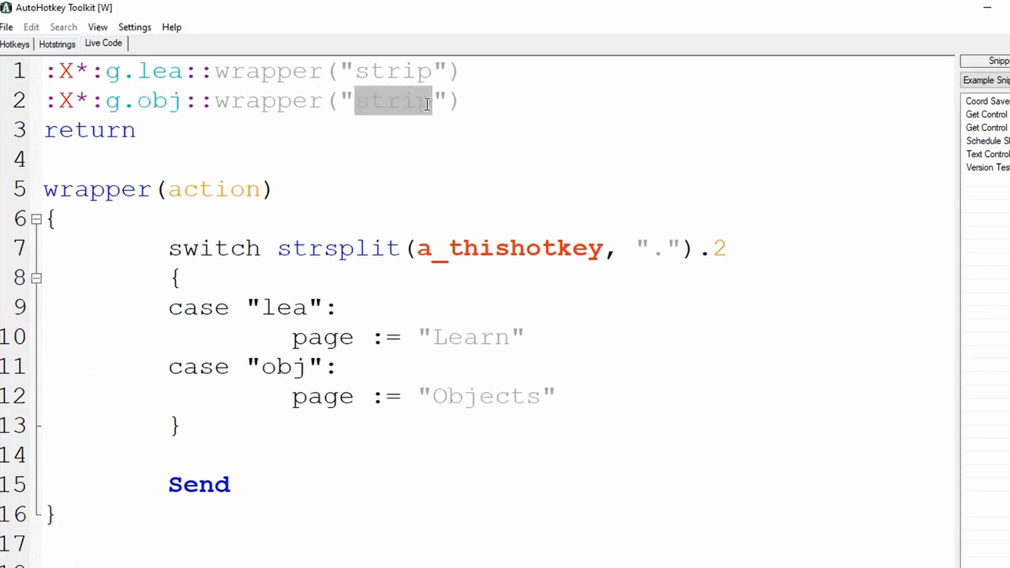
mouse_move(187, 468)
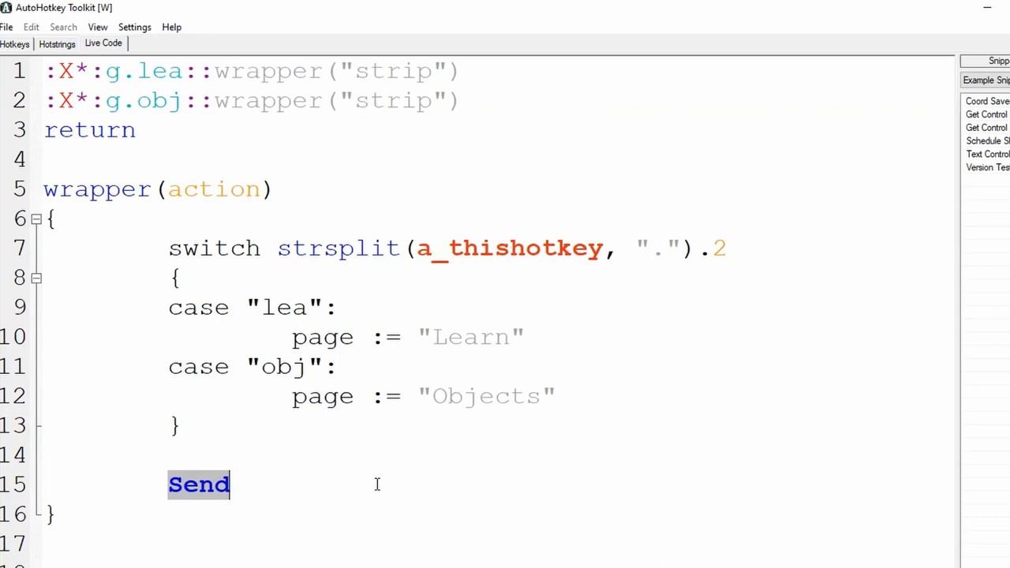
mouse_move(449, 435)
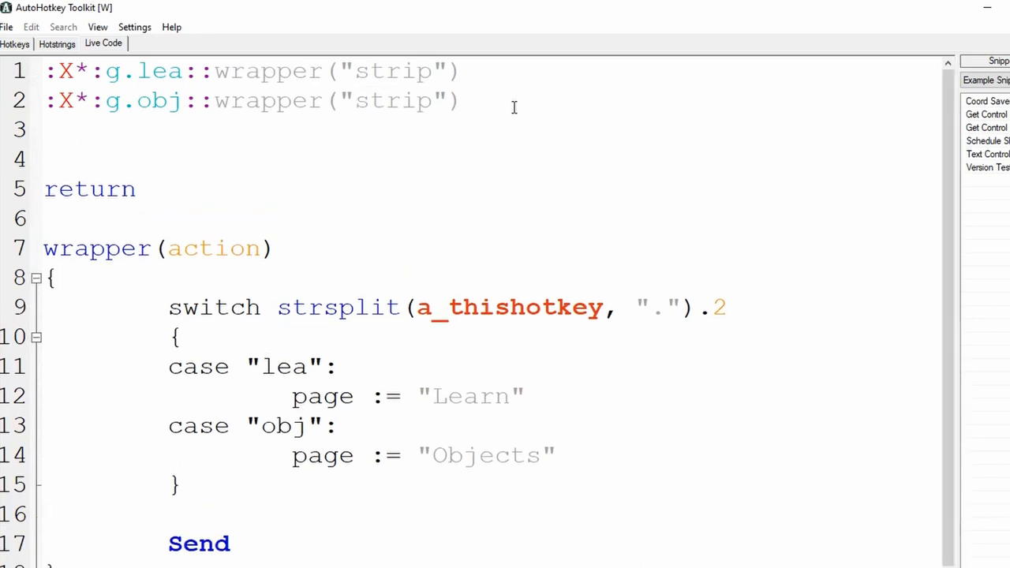
- Add an #ifwinactive Youtube section holding :X*:g.obj::wrapper("http")
type("#ifwinactive")
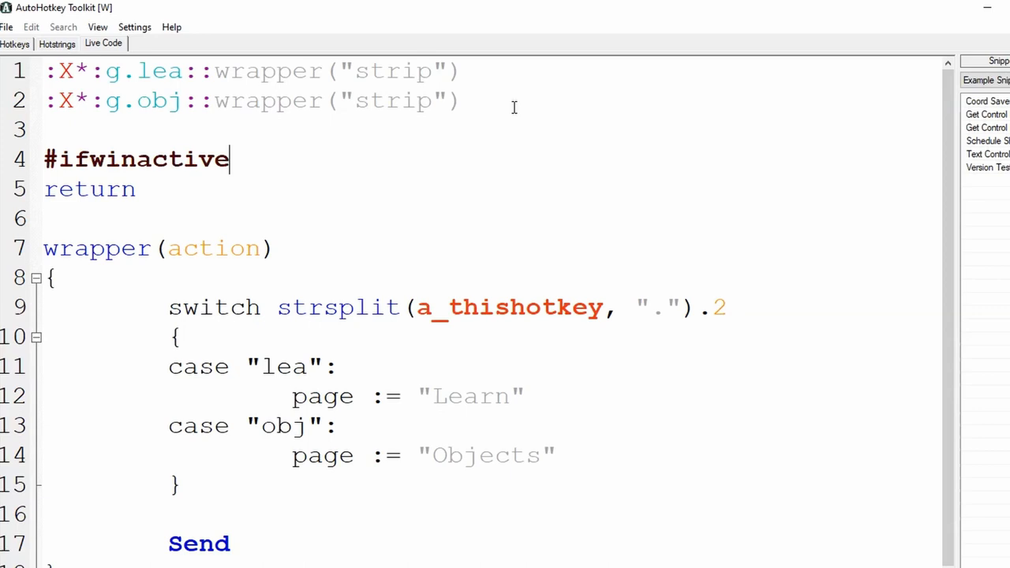
type("Youtube")
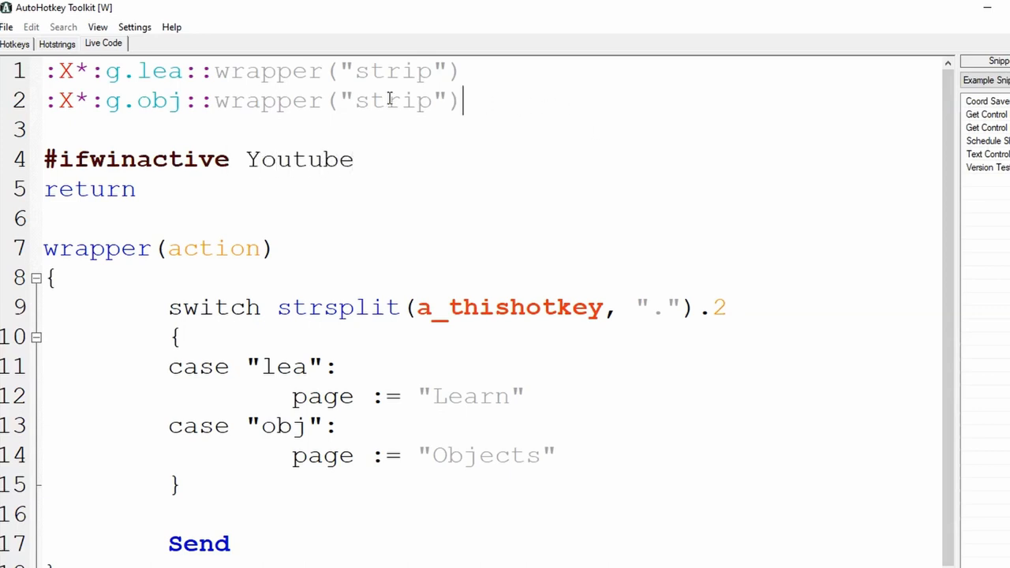
type(":X*:g.obj::wrapper(\"strip\")")
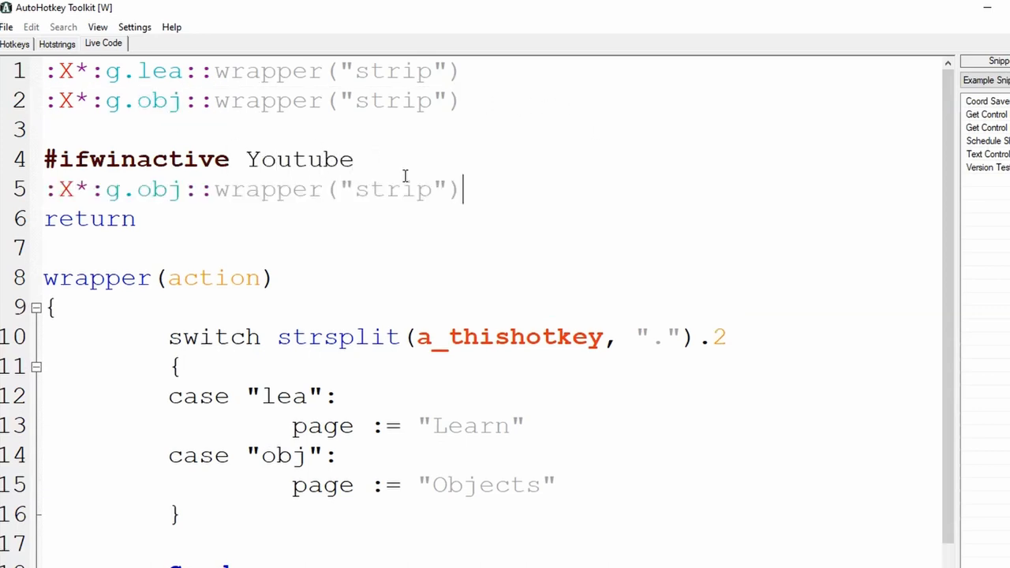
double_click(392, 189)
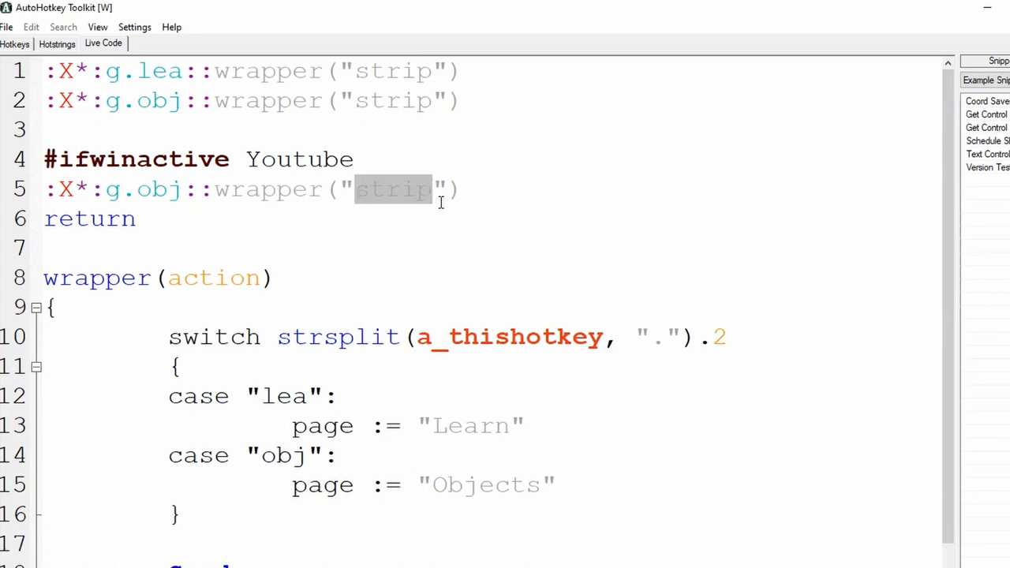
type("http")
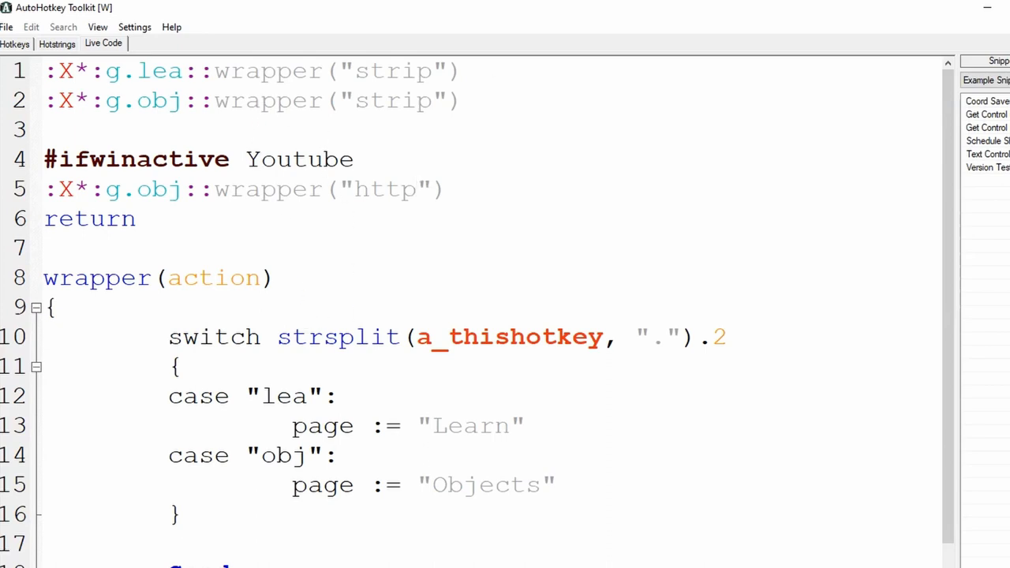
left_click(416, 189)
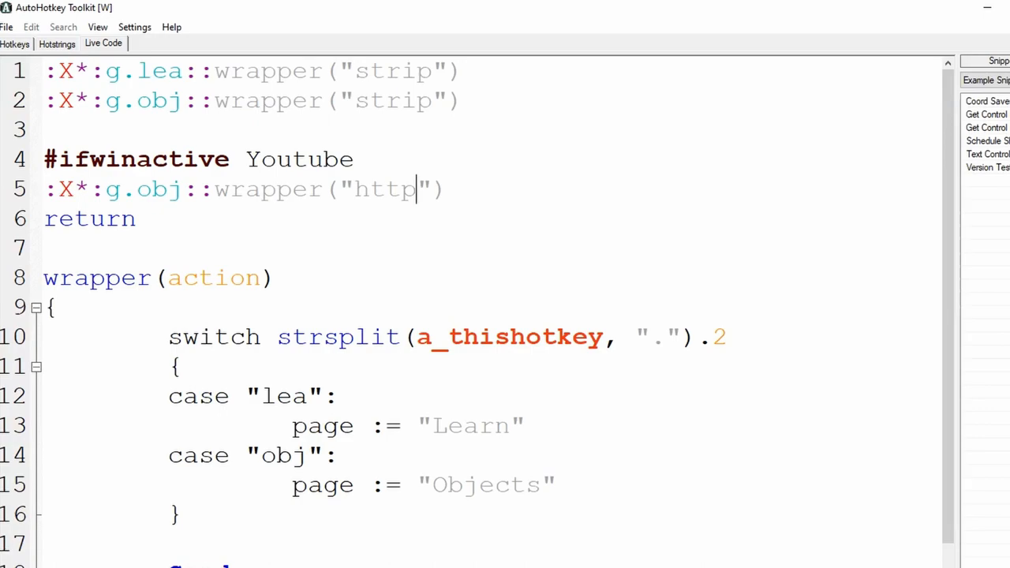